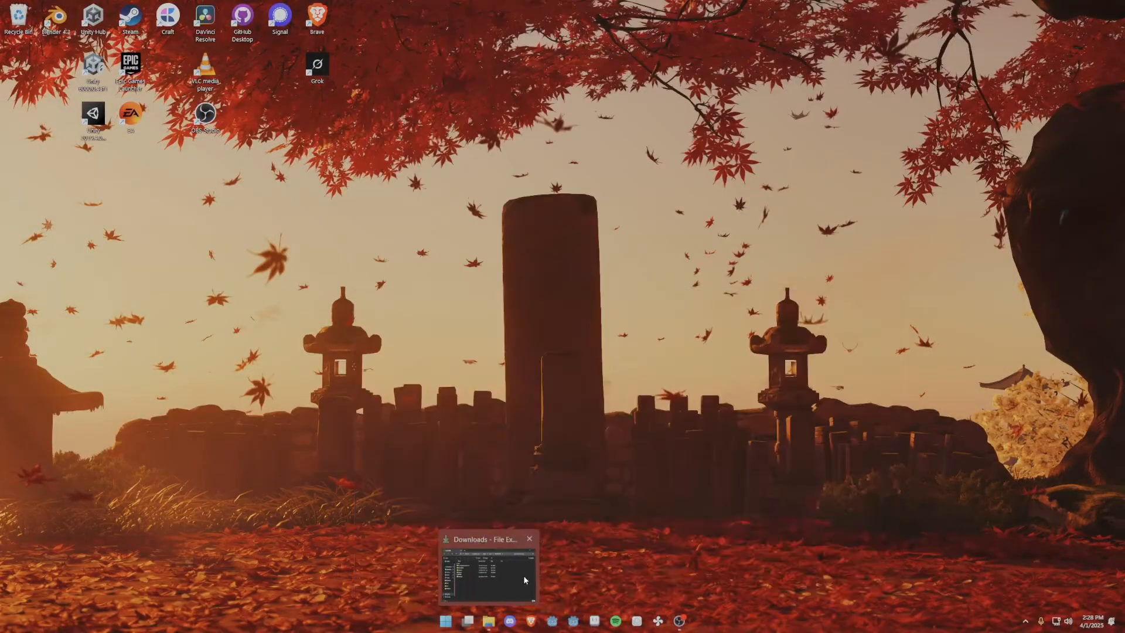
# Step: Bring the Downloads File Explorer window forward, showing the AssetRipper, KarlsonFull, UltraKD and Ripper folders
pyautogui.click(489, 567)
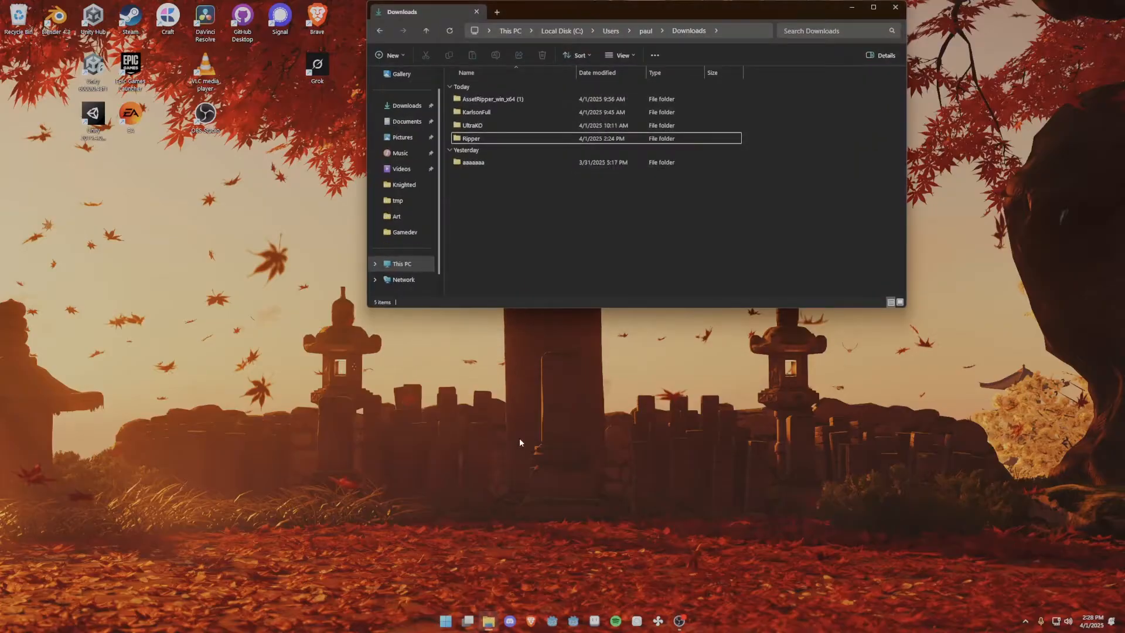
pyautogui.moveTo(557, 237)
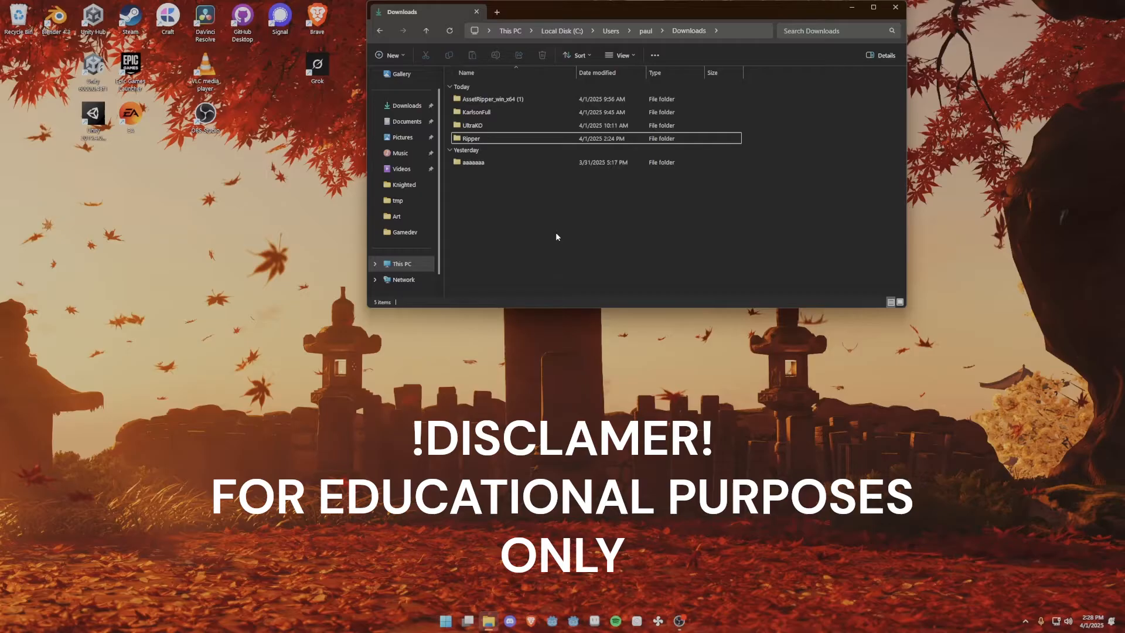
pyautogui.click(471, 161)
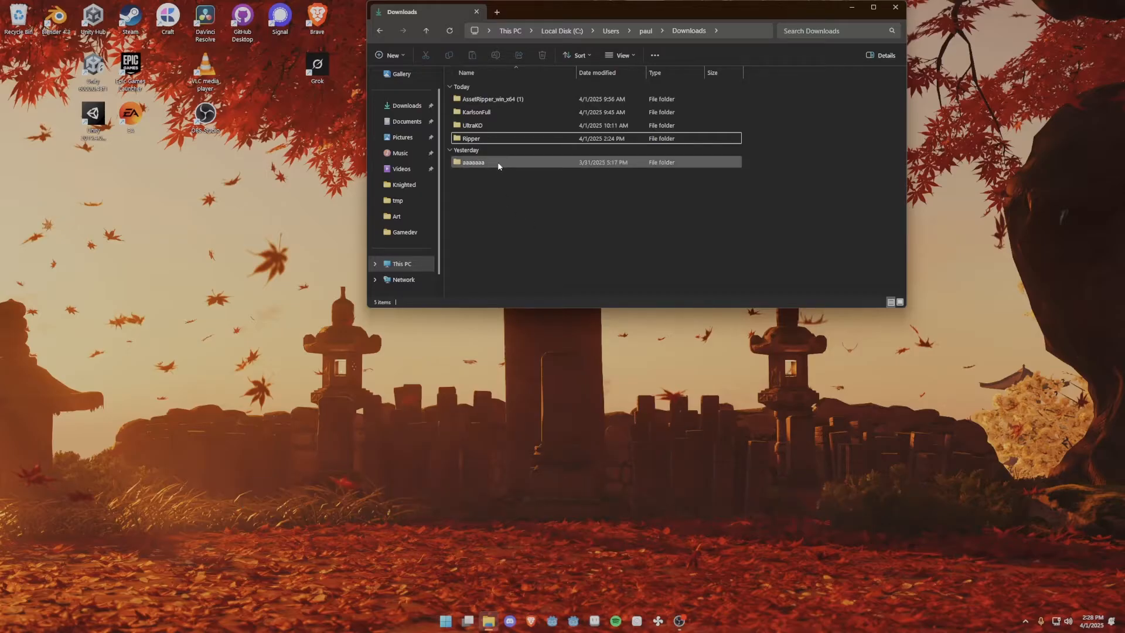
pyautogui.moveTo(505, 165)
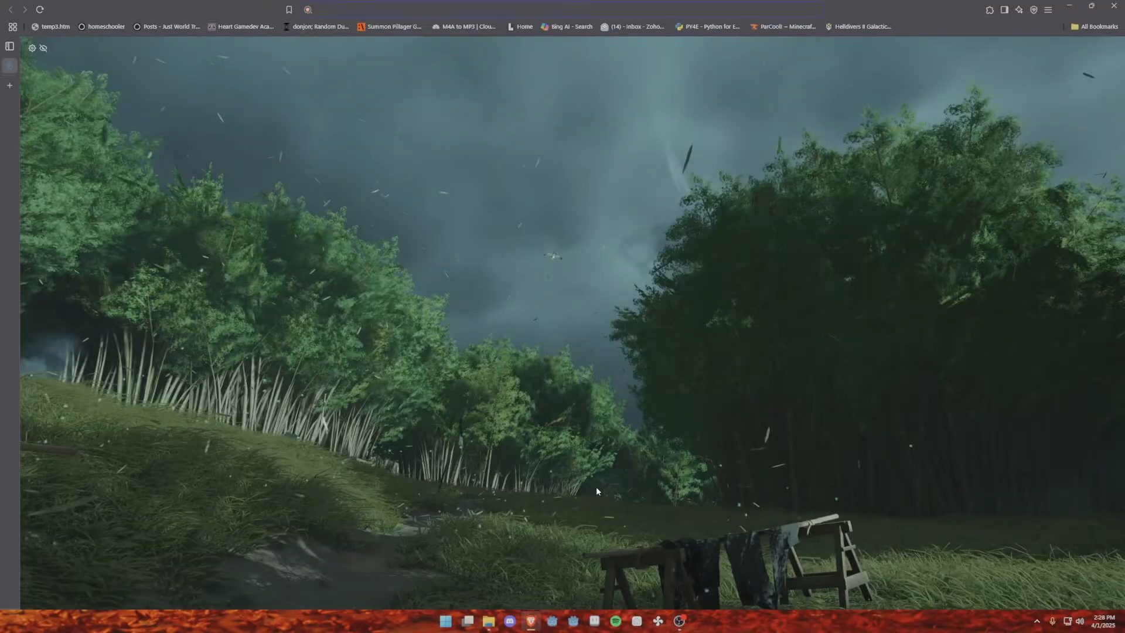
# Step: Search for AssetRipper and open its GitHub repository's Latest 1.2.0 release page
pyautogui.write('assetrippe')
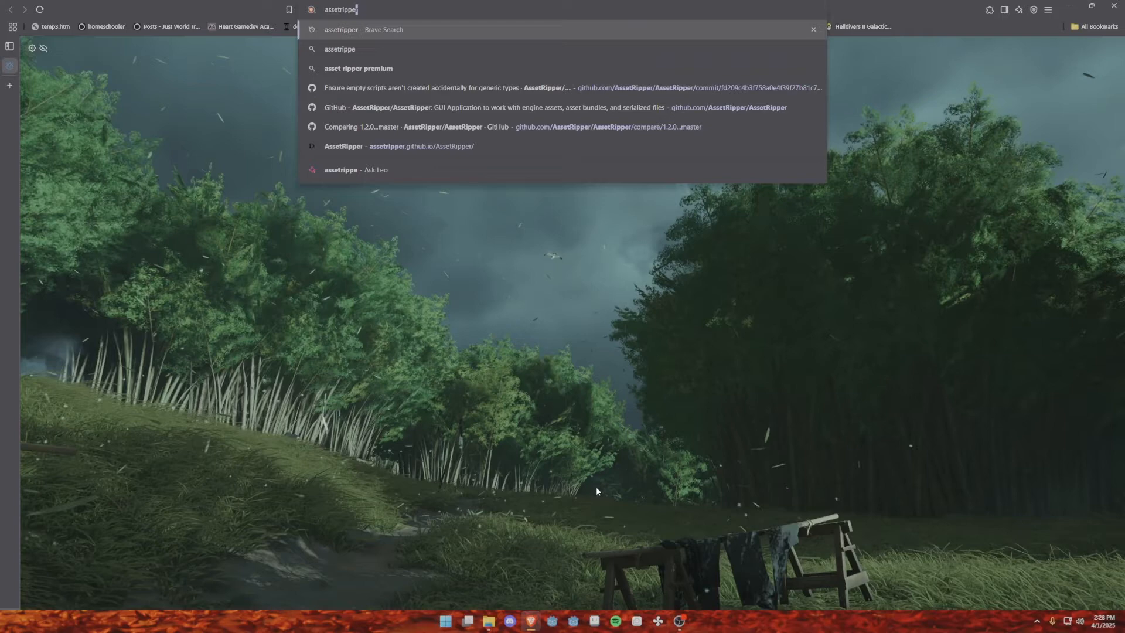
pyautogui.press('Return')
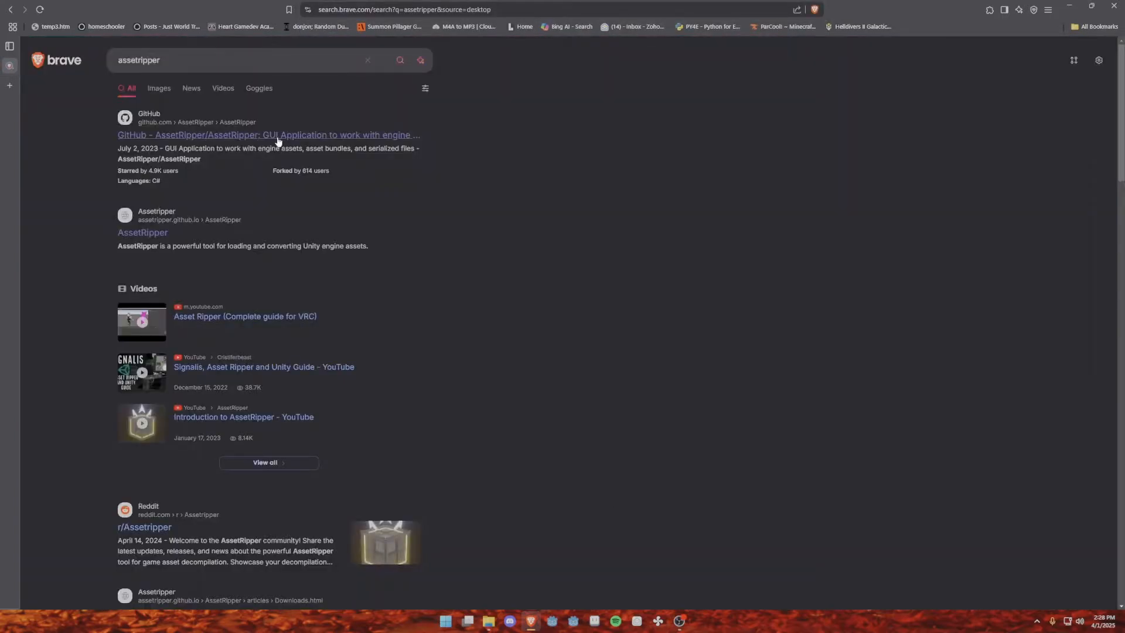
pyautogui.click(269, 135)
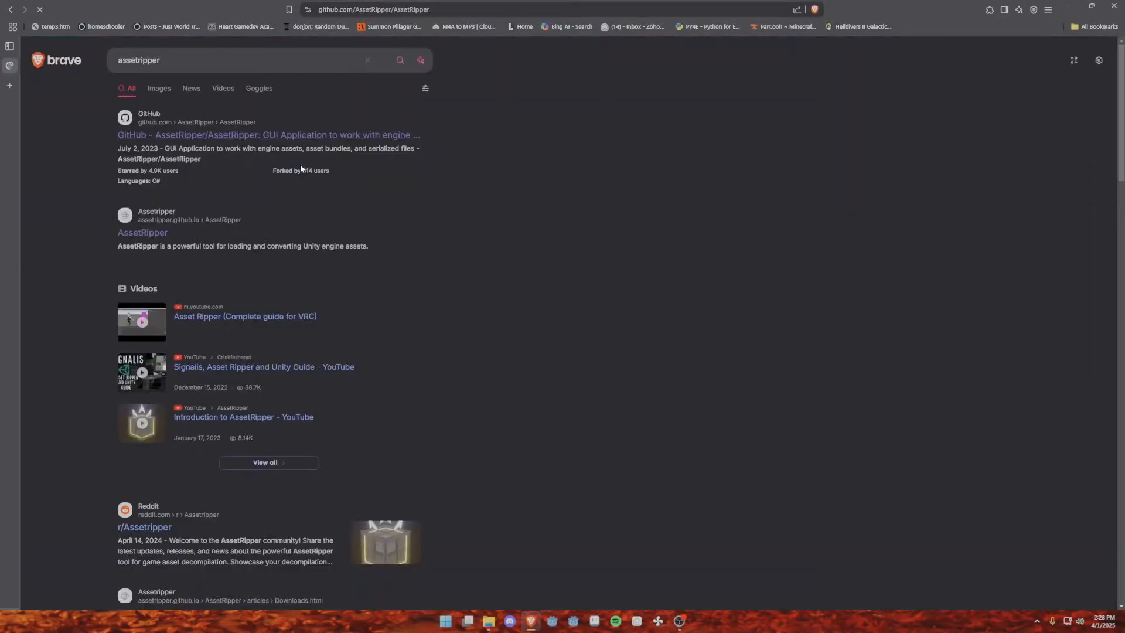
pyautogui.click(269, 134)
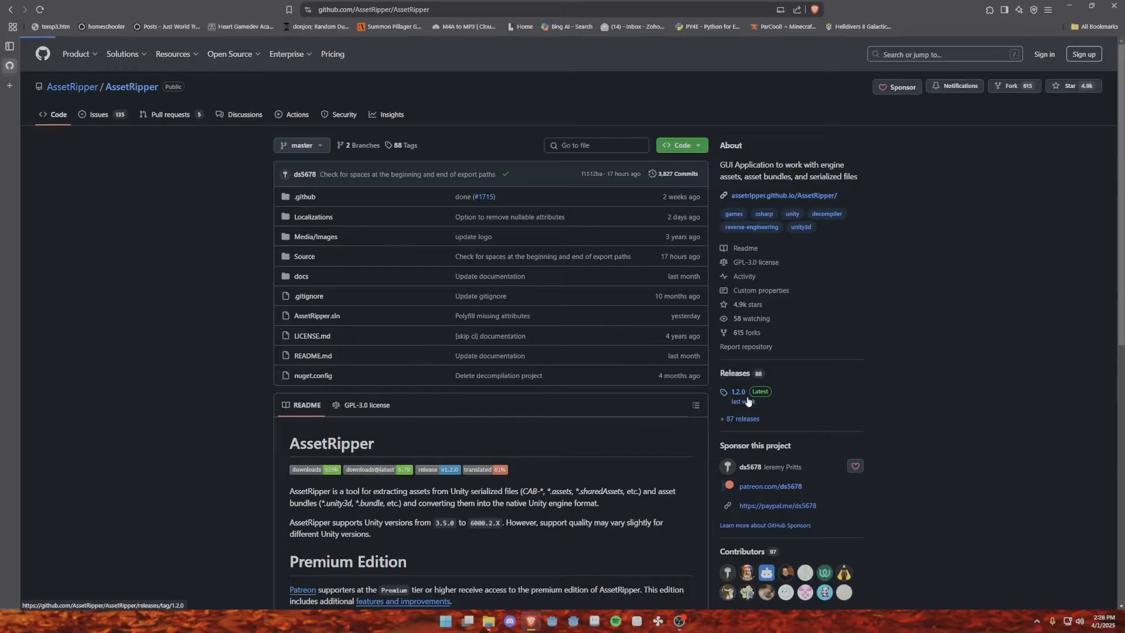
pyautogui.click(738, 392)
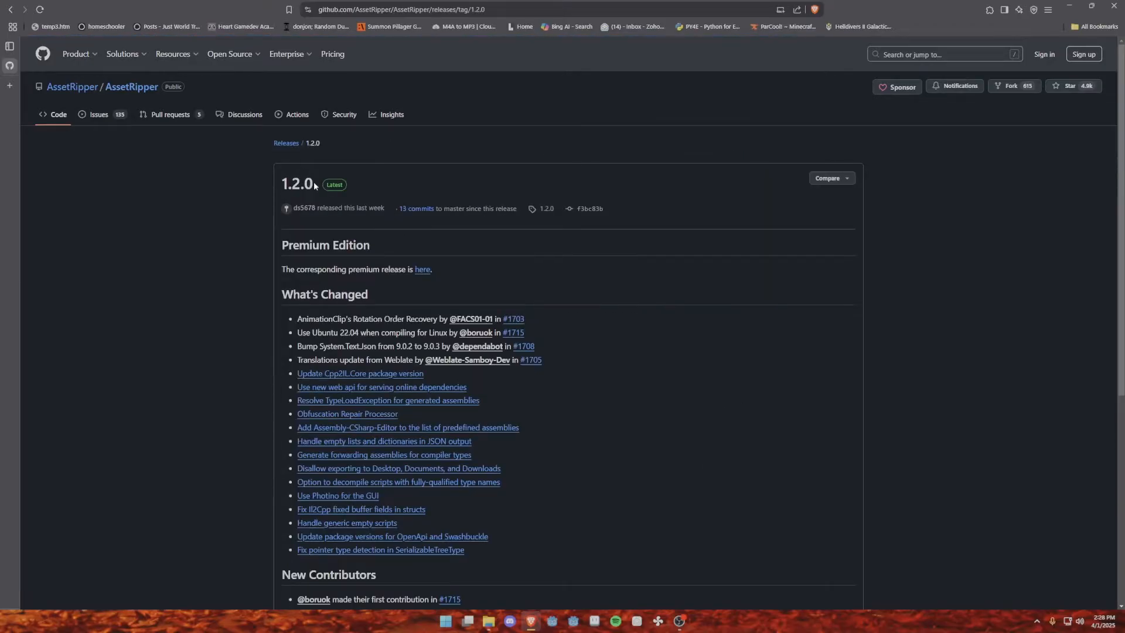
# Step: Open the AssetRipper_win_x64 (1) folder in Downloads to reveal AssetRipper.GUI.Free and its DLLs
pyautogui.click(489, 622)
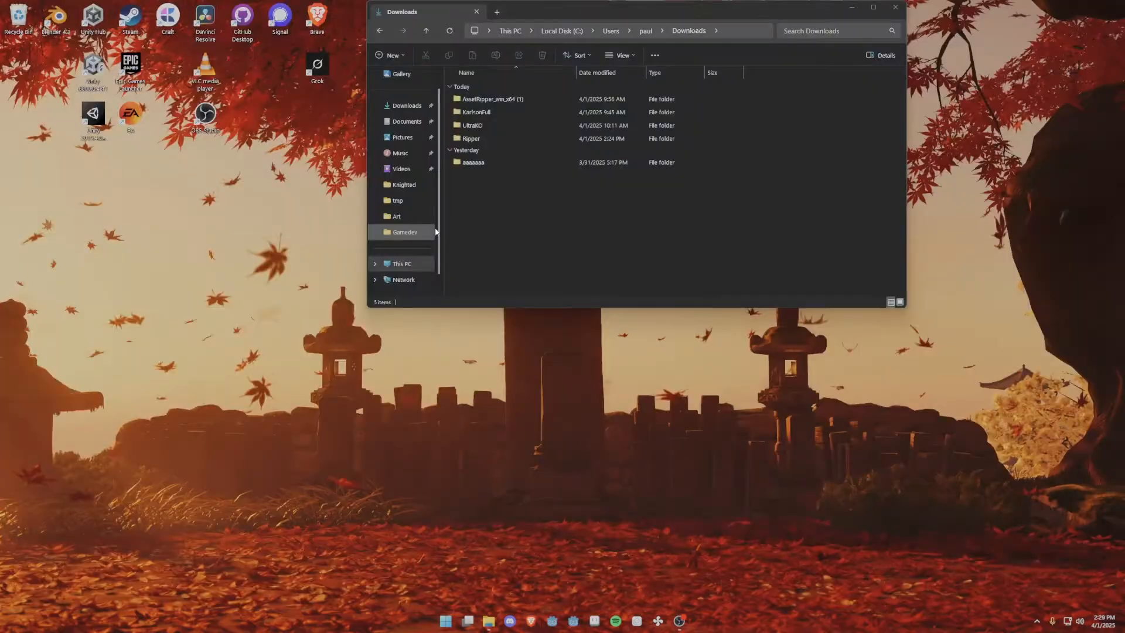
pyautogui.click(490, 99)
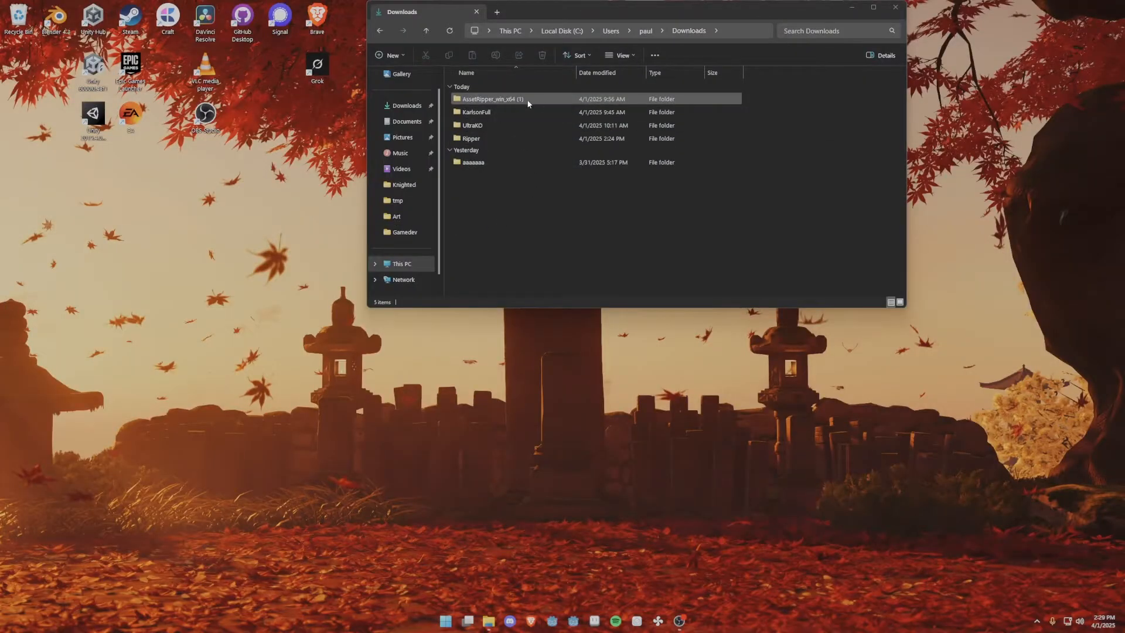
pyautogui.doubleClick(491, 99)
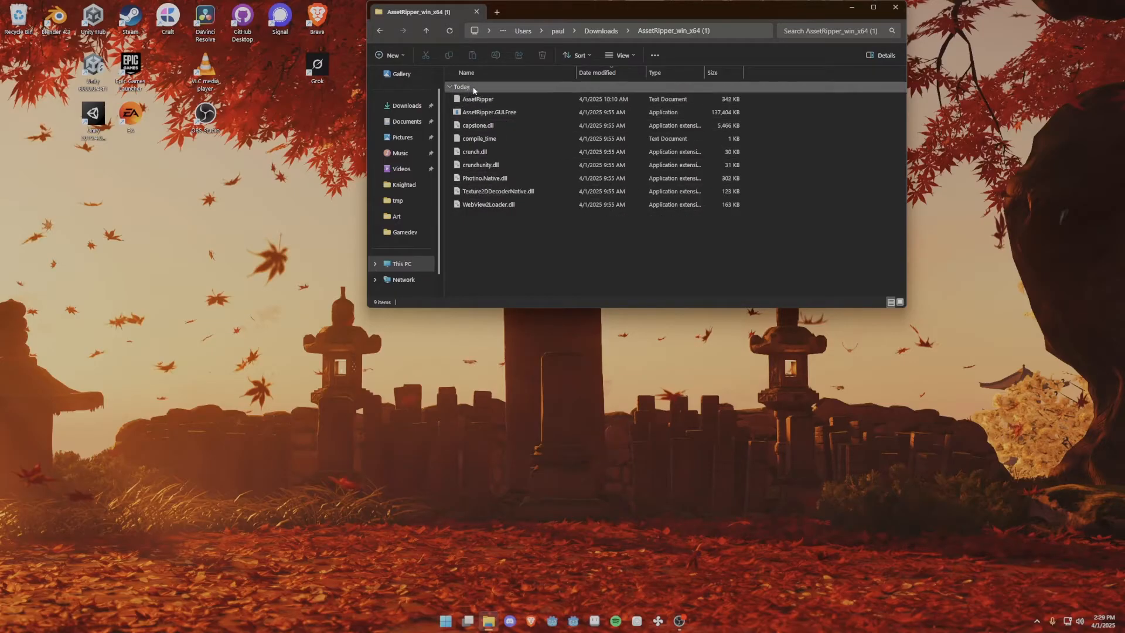
# Step: Launch AssetRipper.GUI.Free to reach its empty Welcome screen
pyautogui.doubleClick(489, 112)
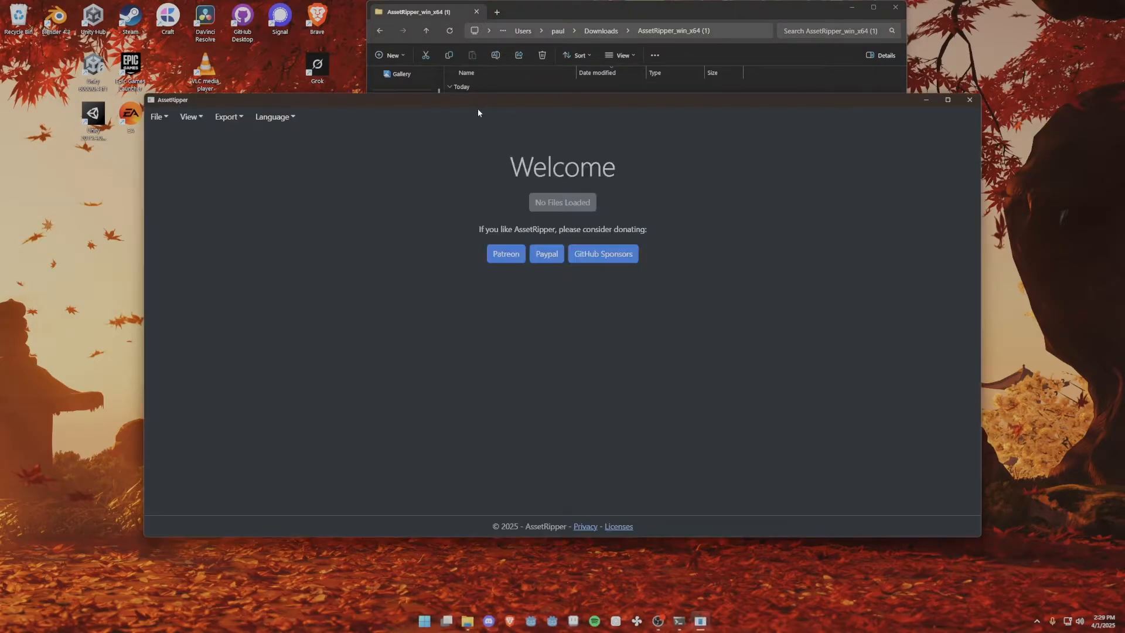
pyautogui.doubleClick(489, 112)
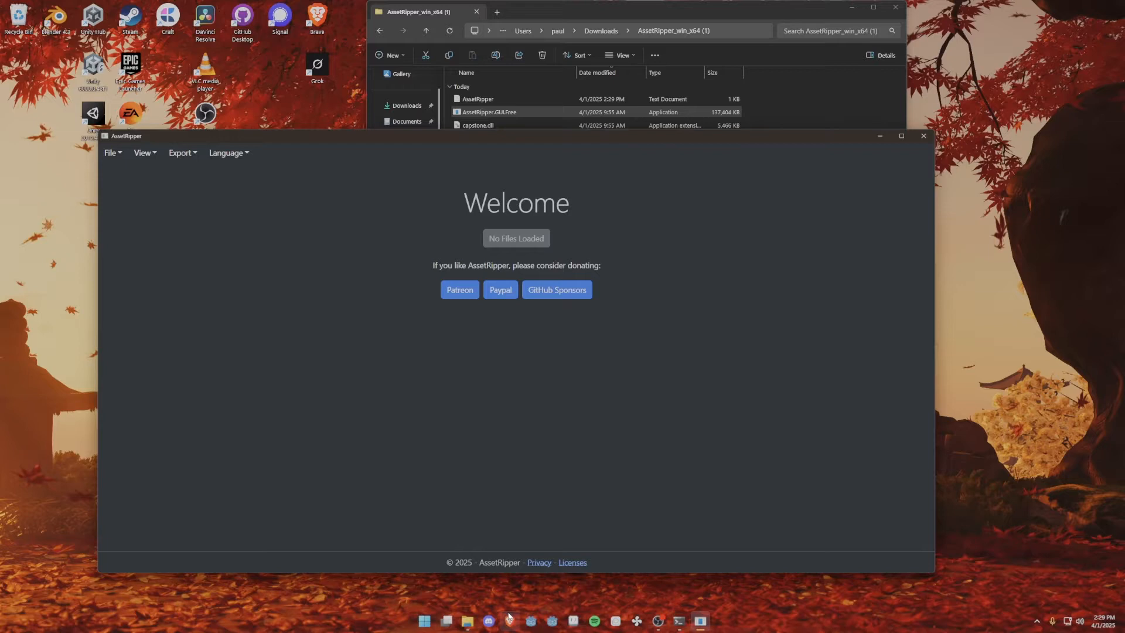
pyautogui.moveTo(313, 306)
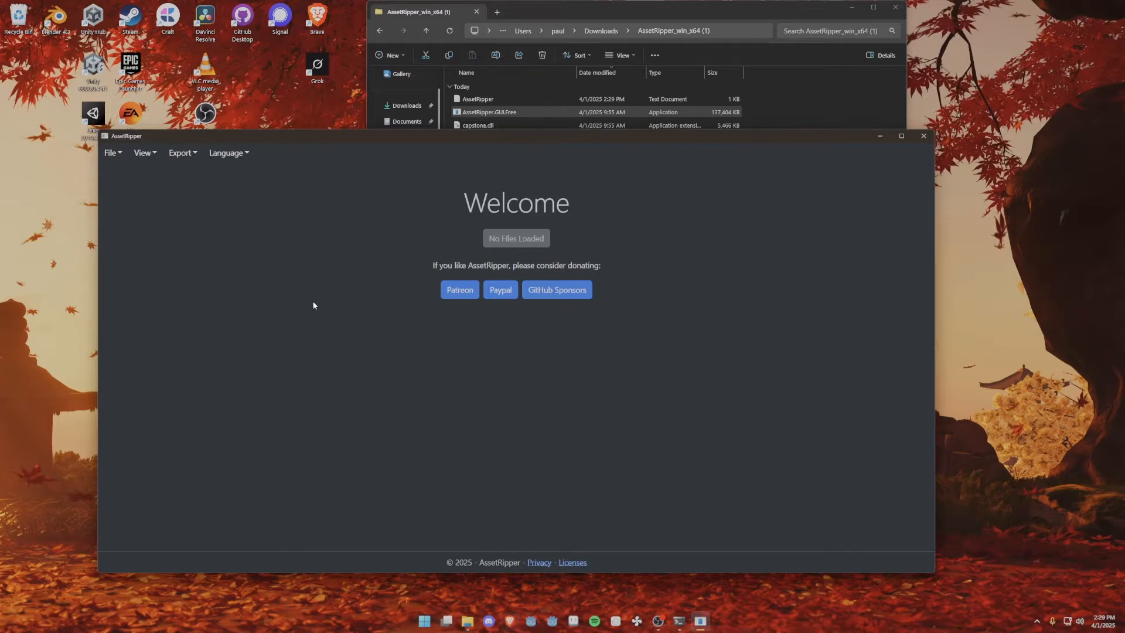
pyautogui.moveTo(160, 192)
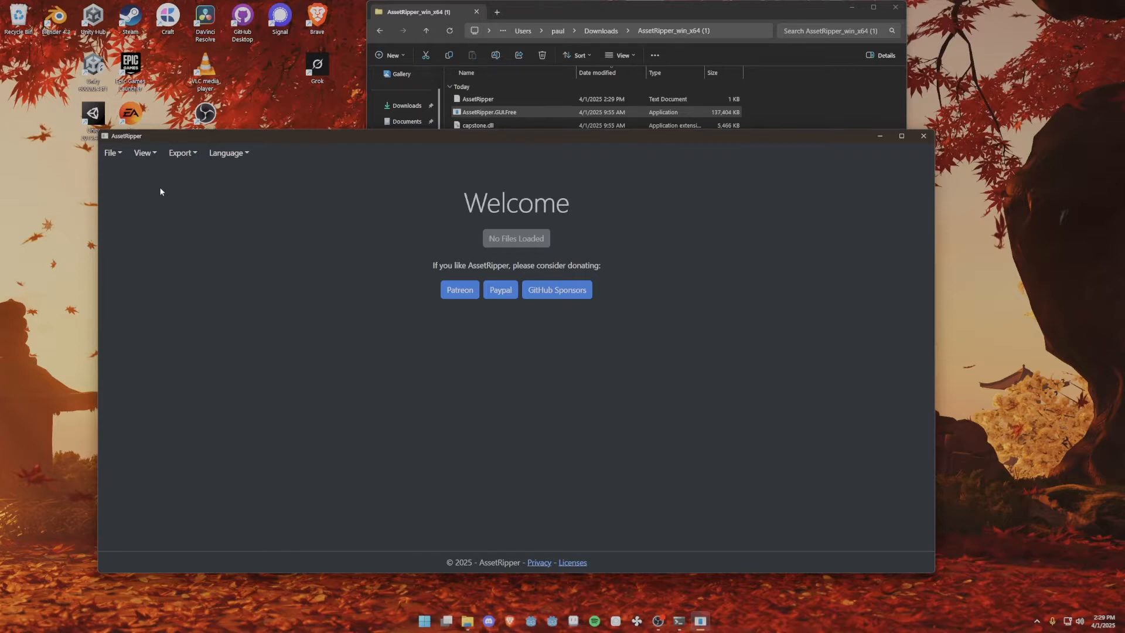
pyautogui.moveTo(219, 228)
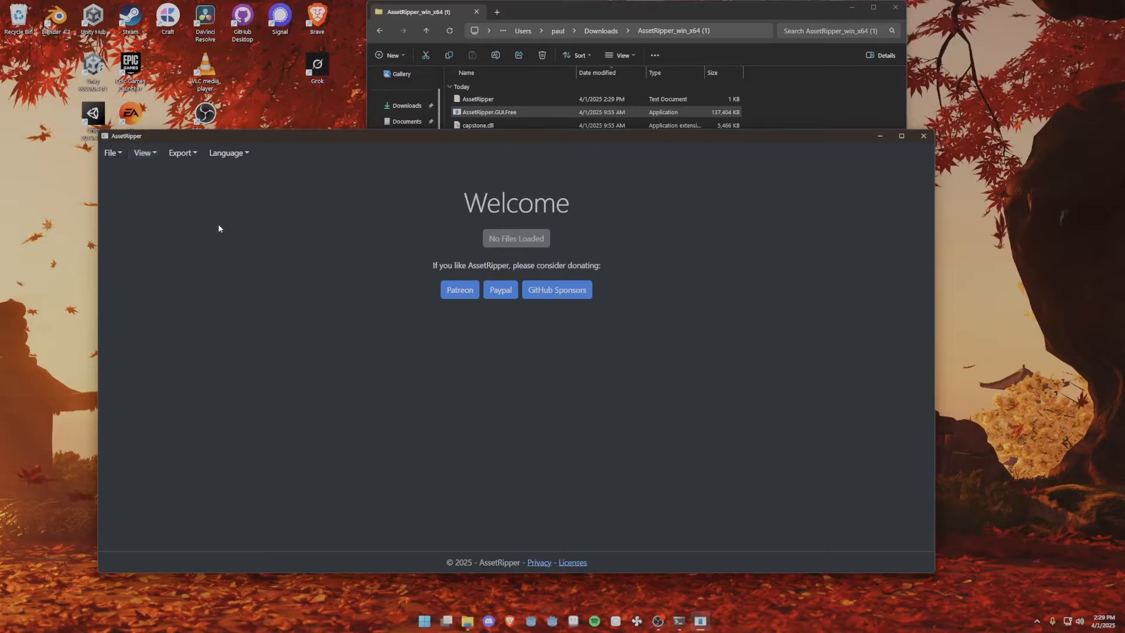
pyautogui.moveTo(215, 246)
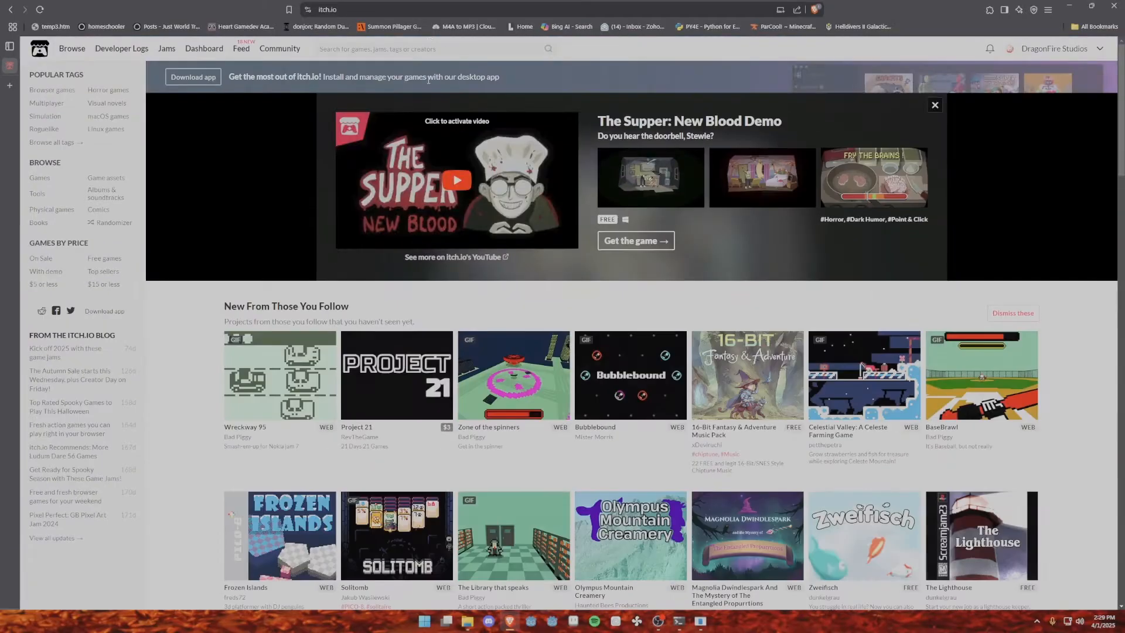
# Step: Find Dani's KARLSON on itch.io and save the Windows 64-bit Karlson.zip to Downloads
pyautogui.write('kars')
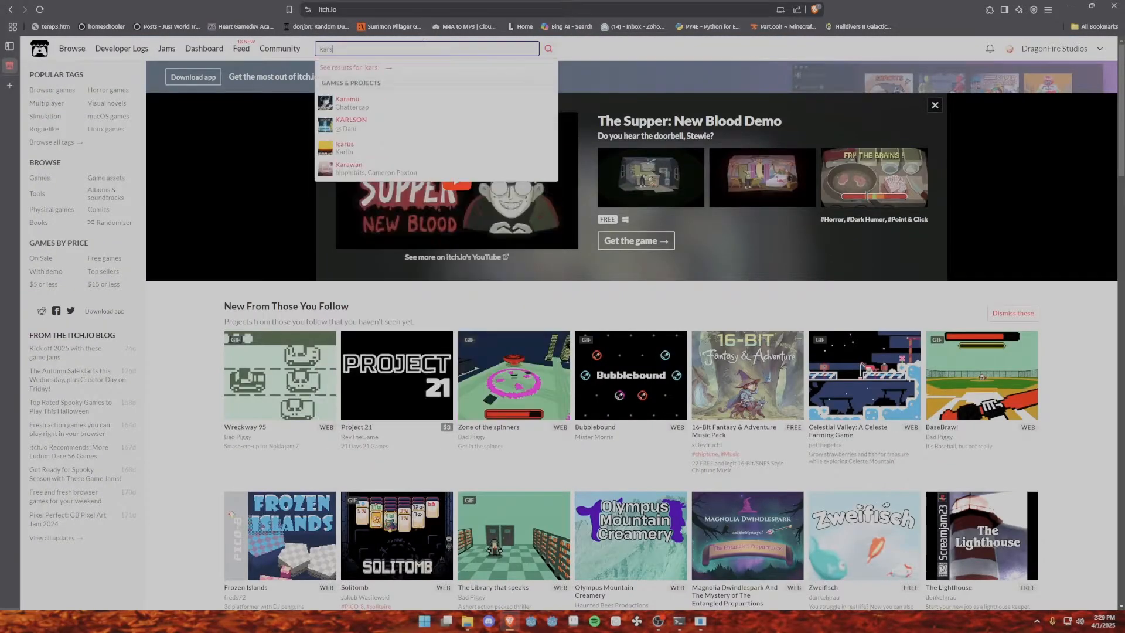
pyautogui.click(351, 119)
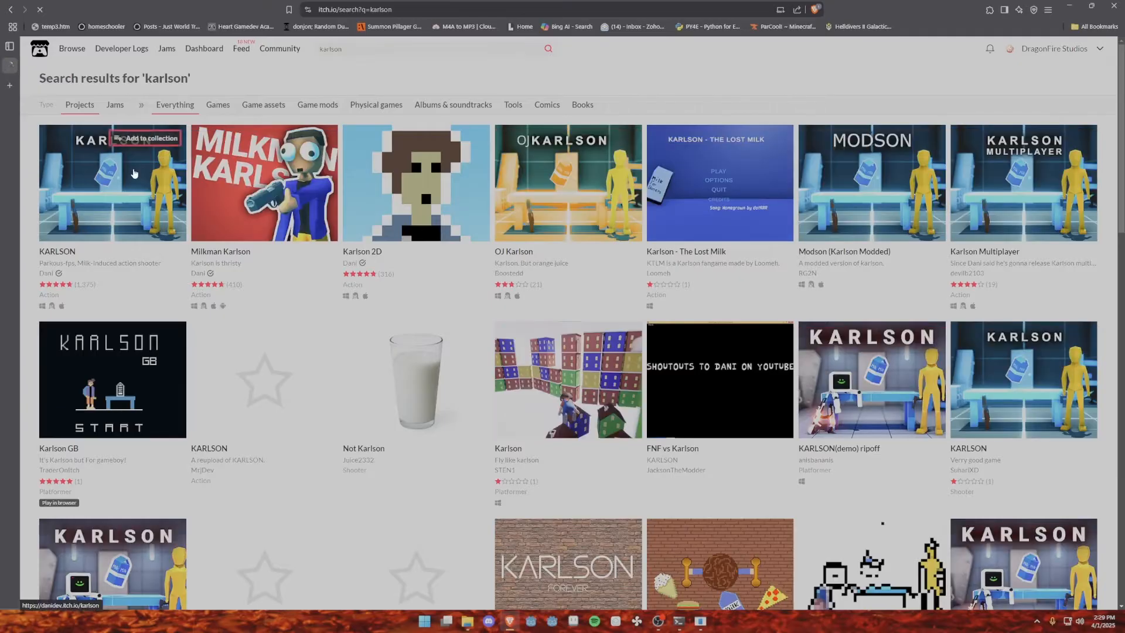
pyautogui.click(112, 183)
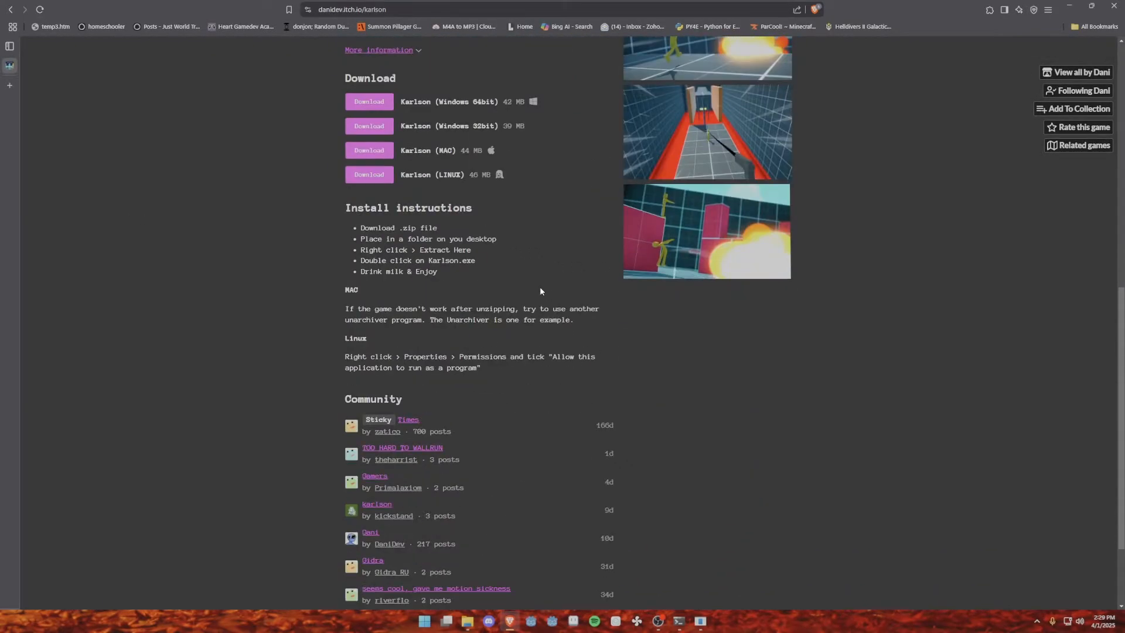
pyautogui.click(370, 101)
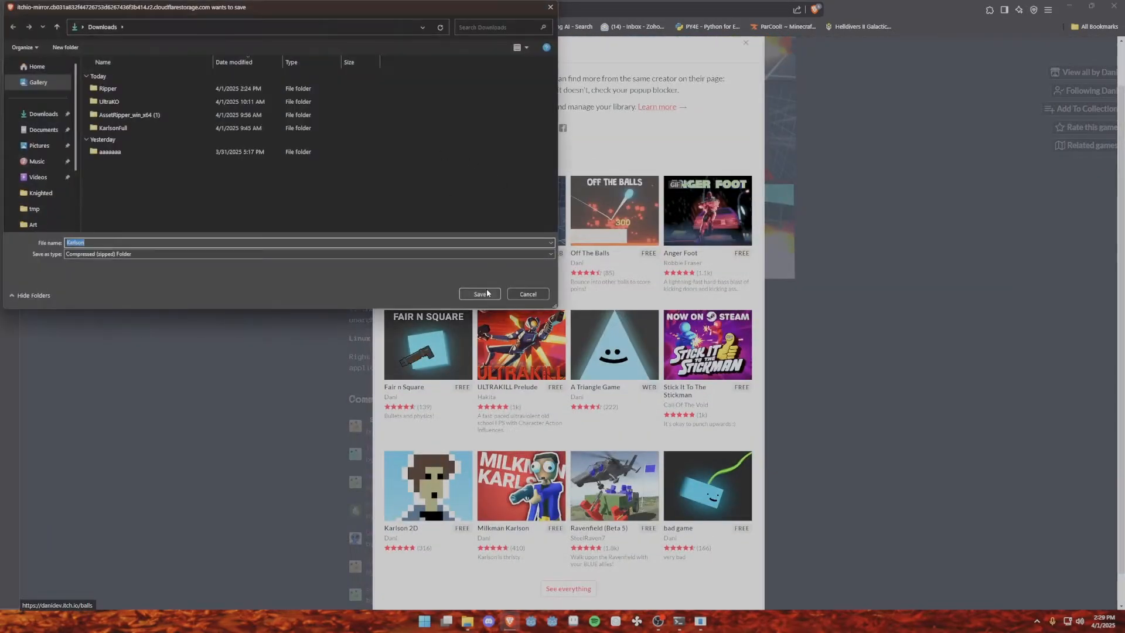
pyautogui.click(479, 294)
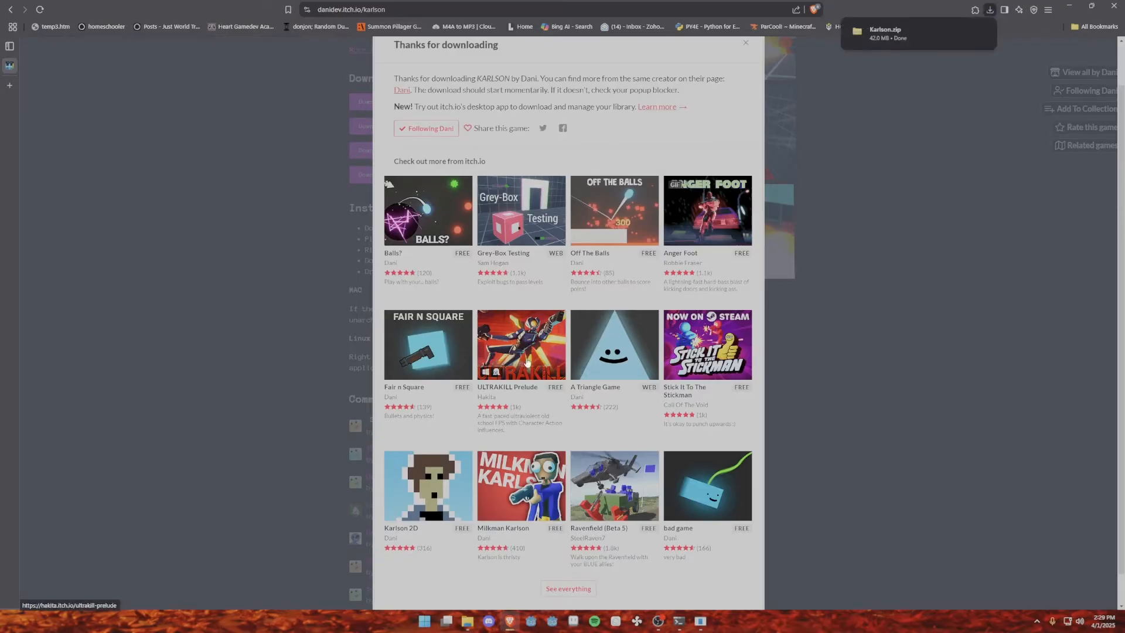
pyautogui.moveTo(828, 303)
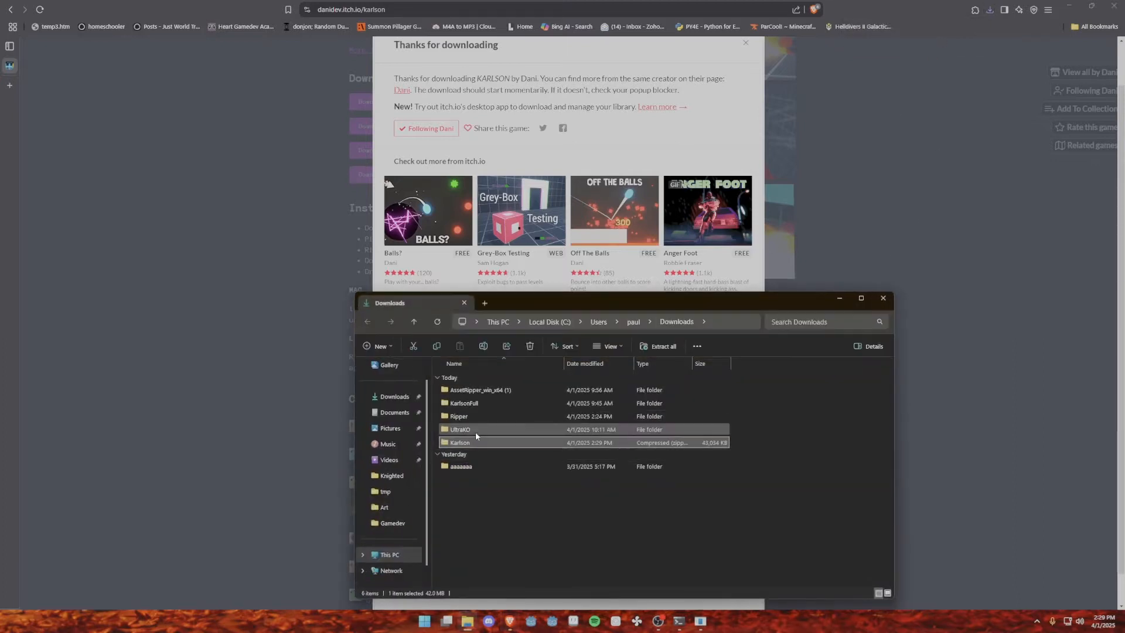
# Step: Extract all of Karlson.zip into a Karlson folder in Downloads
pyautogui.click(663, 346)
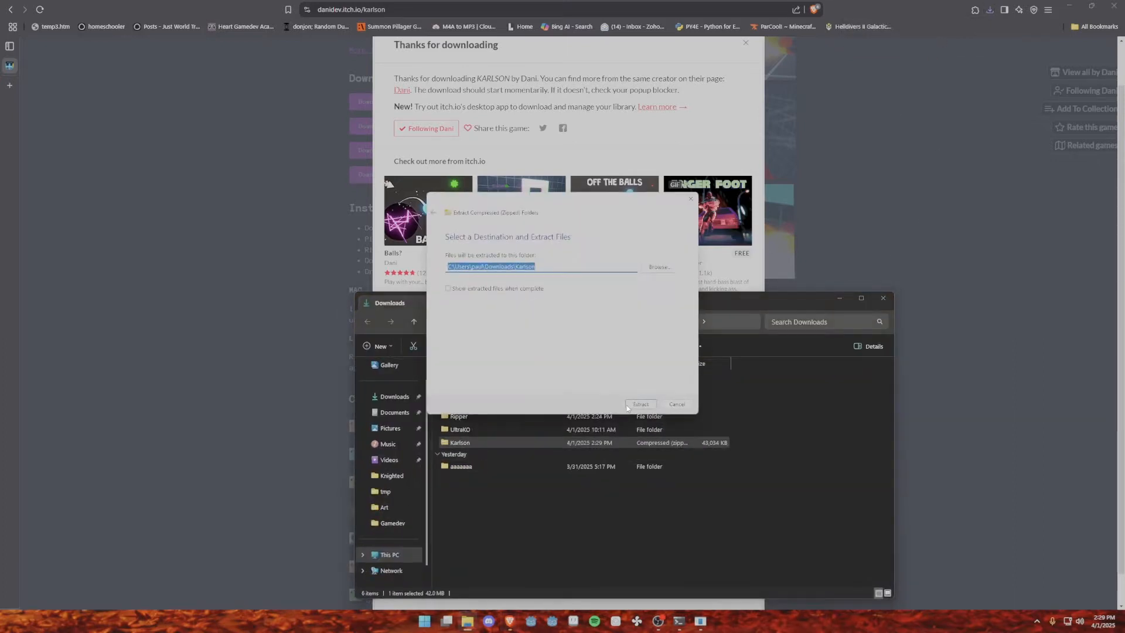
pyautogui.click(640, 404)
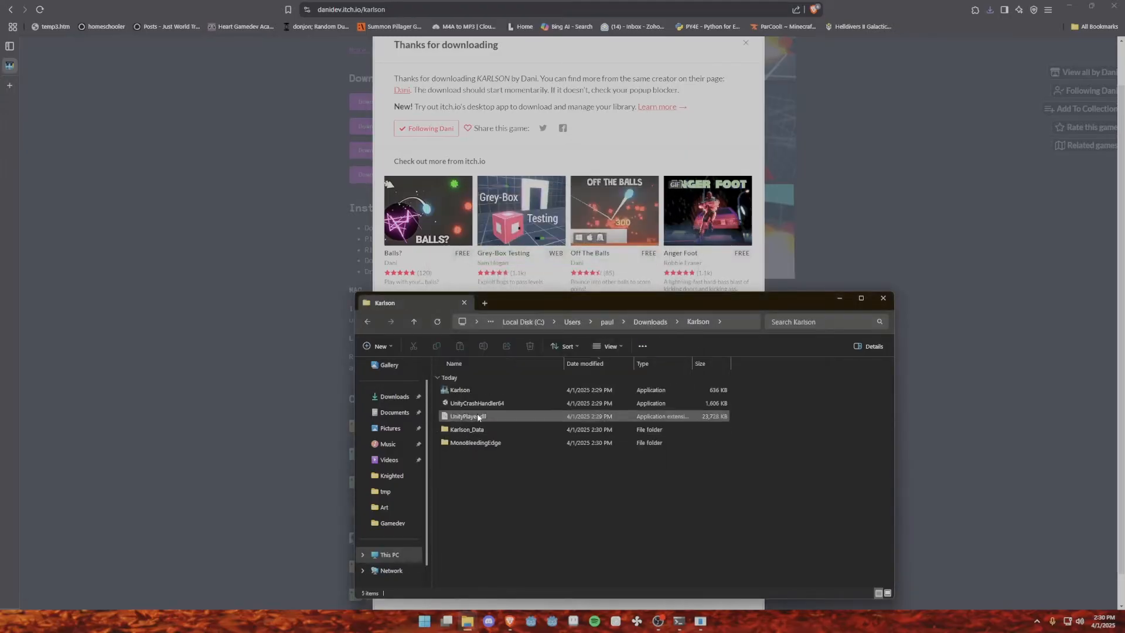
pyautogui.click(477, 403)
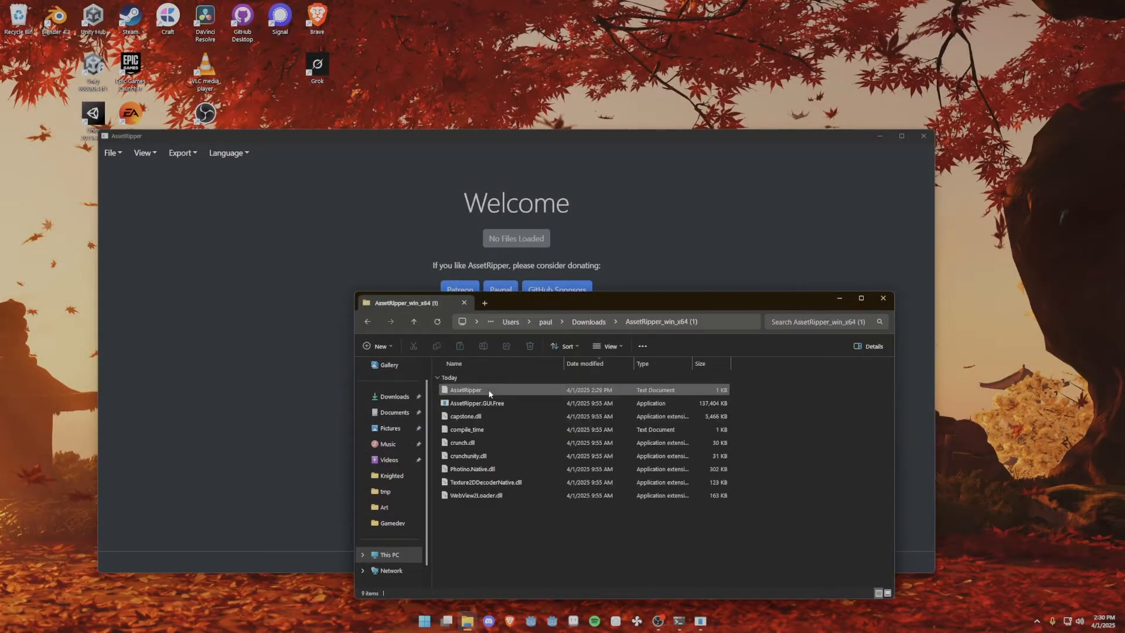
# Step: Open the Karlson folder in AssetRipper and view its loaded shared assets and level0–level12 collections
pyautogui.click(112, 153)
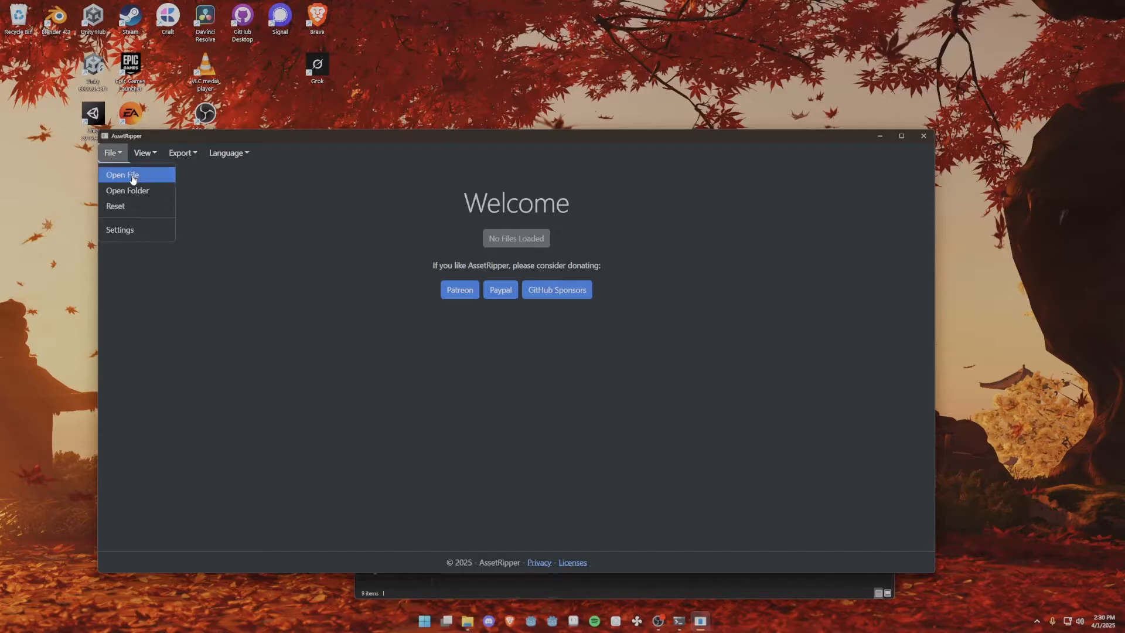
pyautogui.click(122, 175)
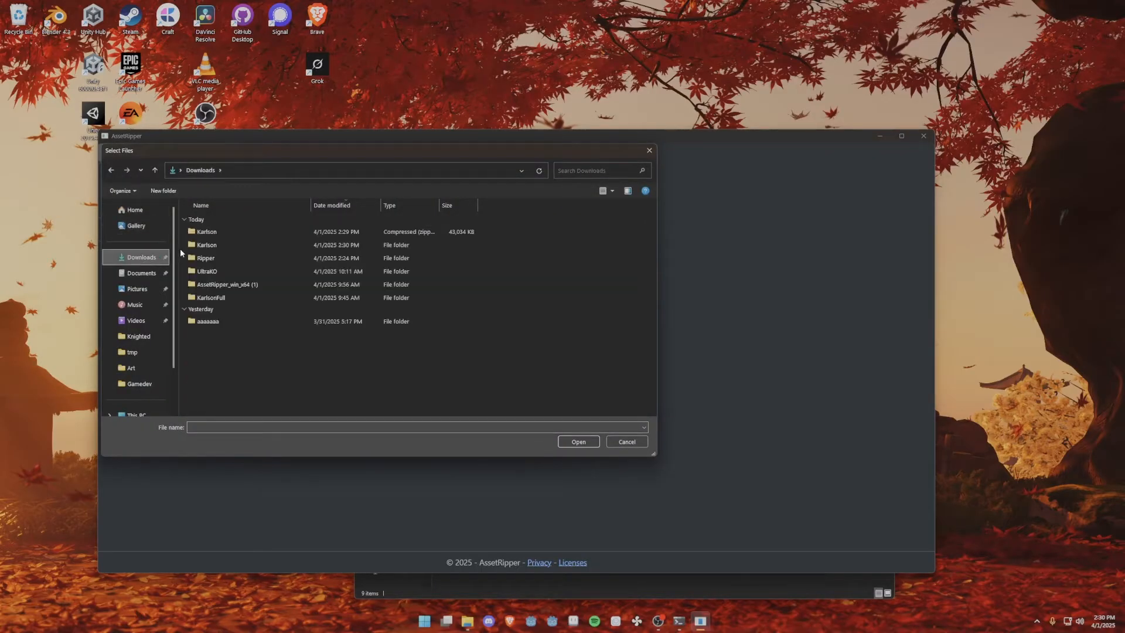
pyautogui.doubleClick(207, 245)
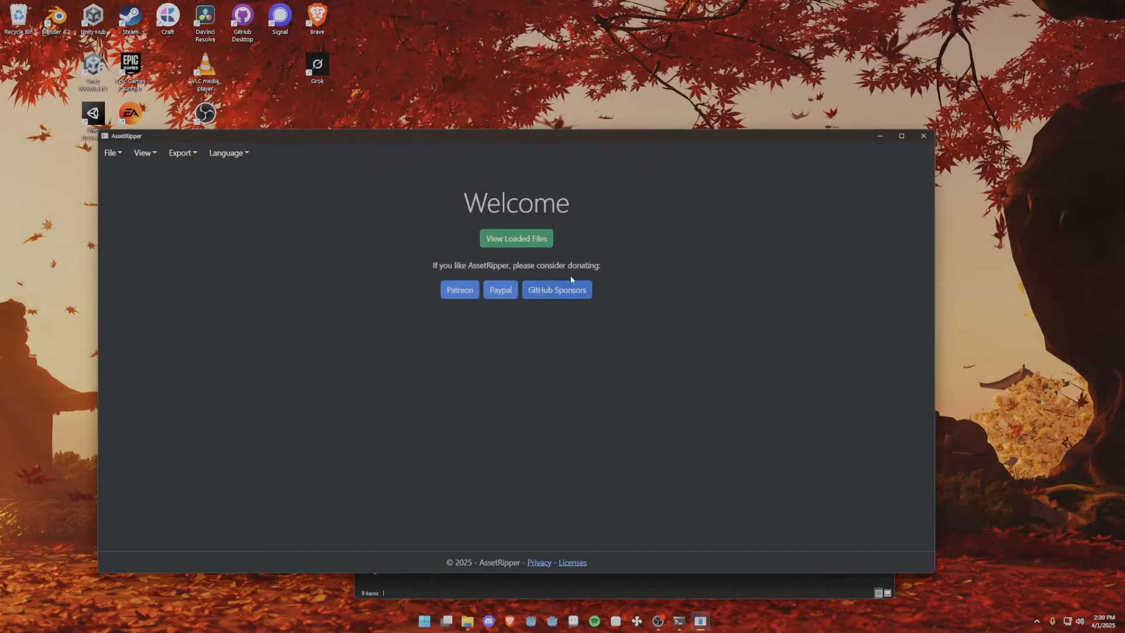
pyautogui.click(515, 238)
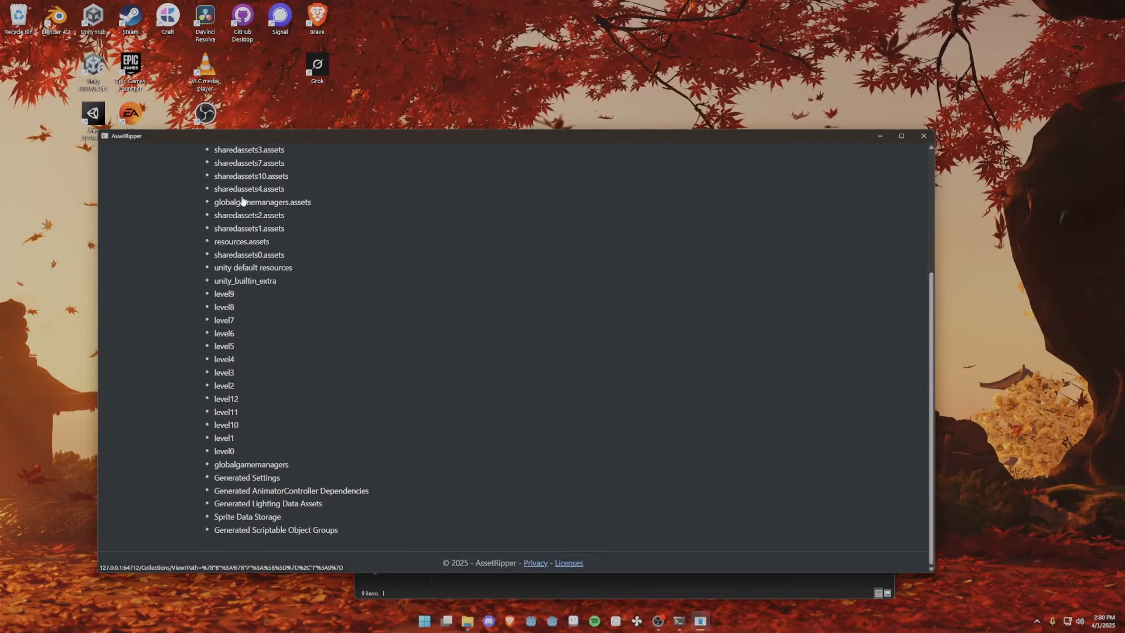
pyautogui.moveTo(281, 452)
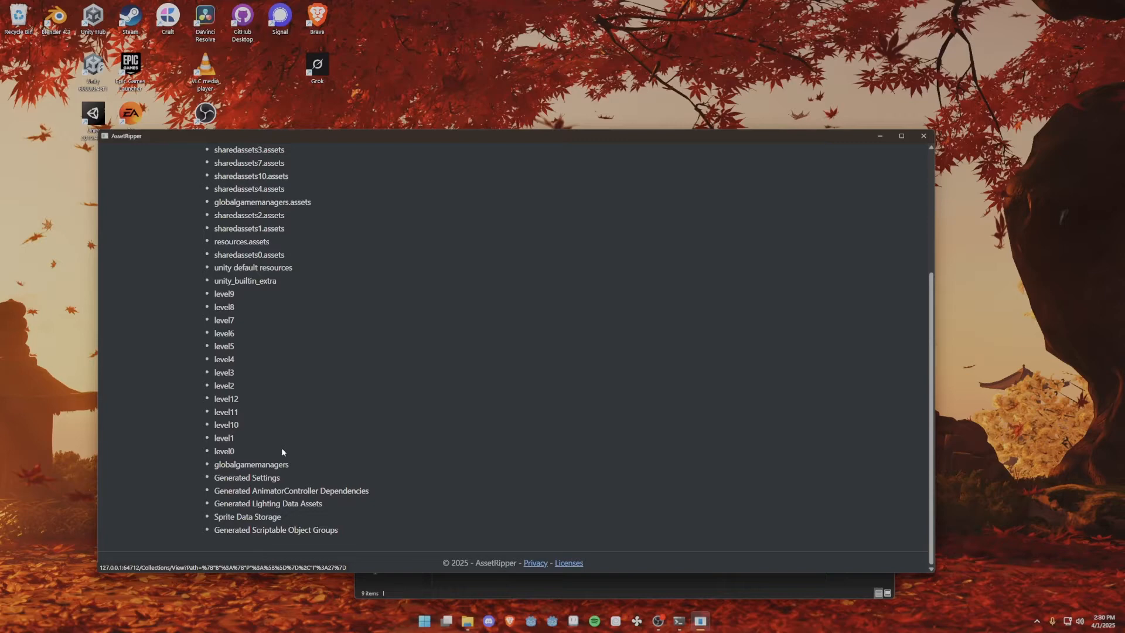
# Step: Open AssetRipper's Export All Files options for the loaded Karlson collections
pyautogui.click(181, 153)
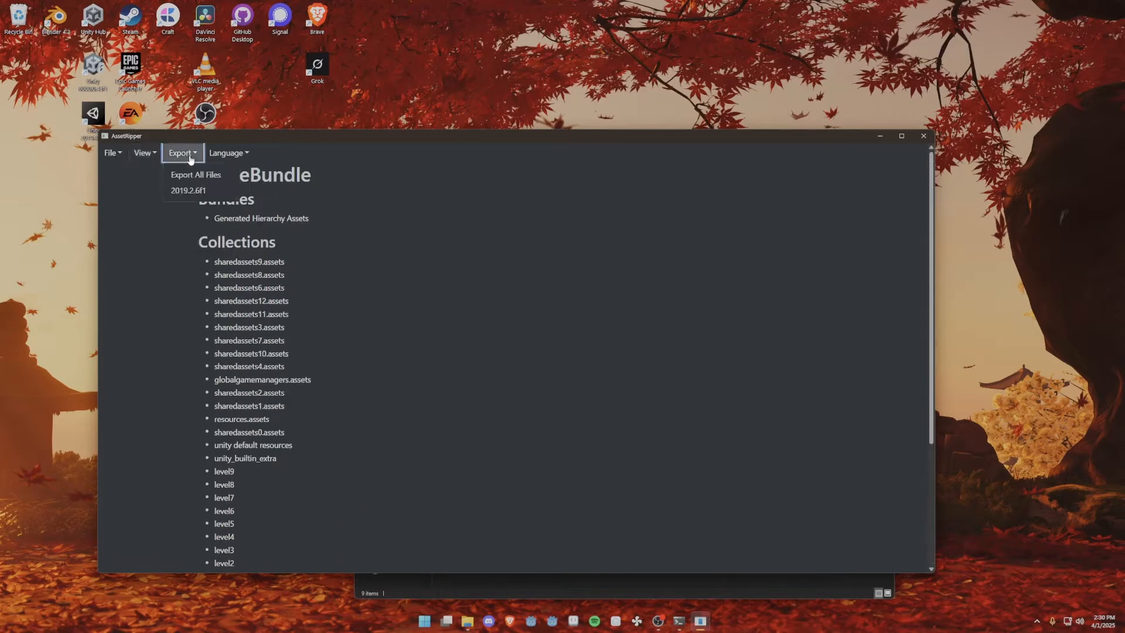
pyautogui.moveTo(188, 190)
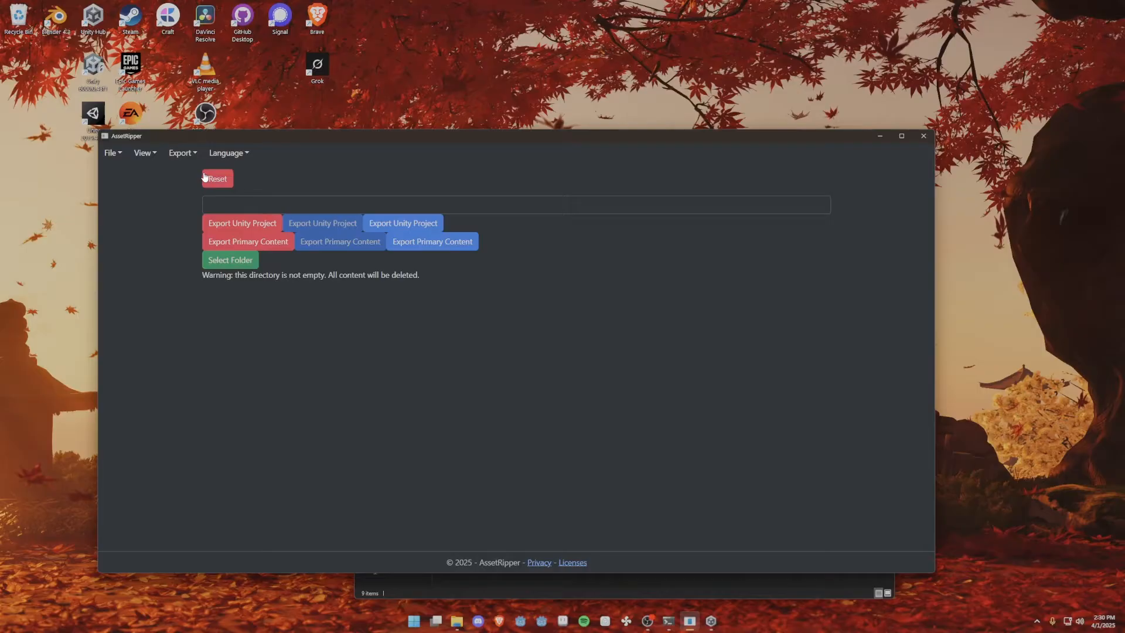
# Step: Export Karlson as a Unity project into a new 'Karlson Decomp' folder in Downloads
pyautogui.click(229, 259)
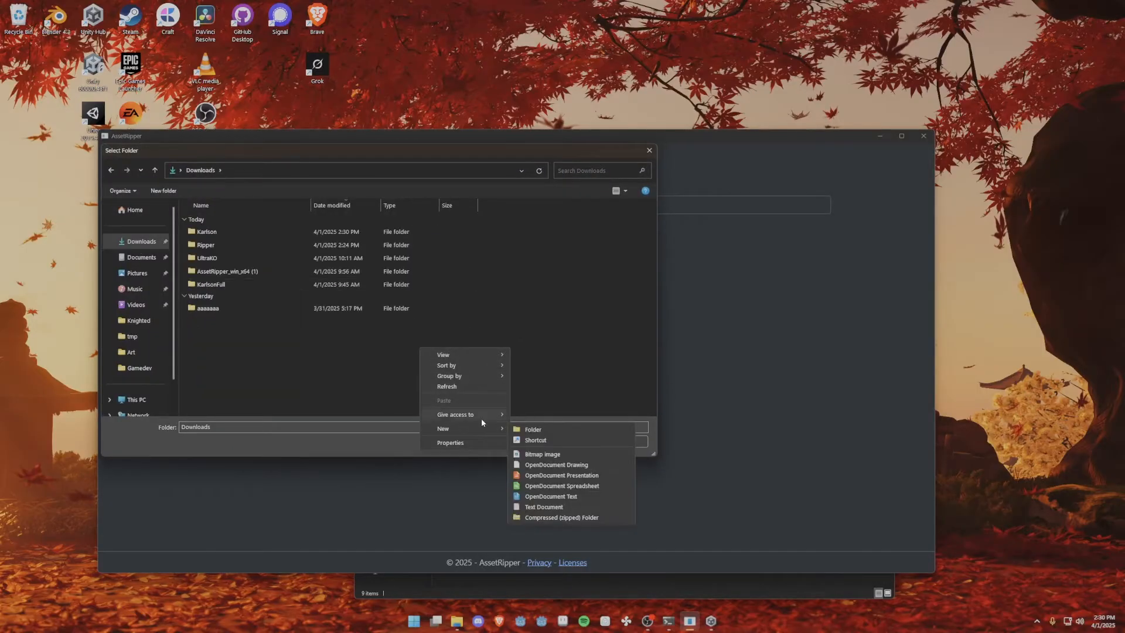
pyautogui.click(532, 429)
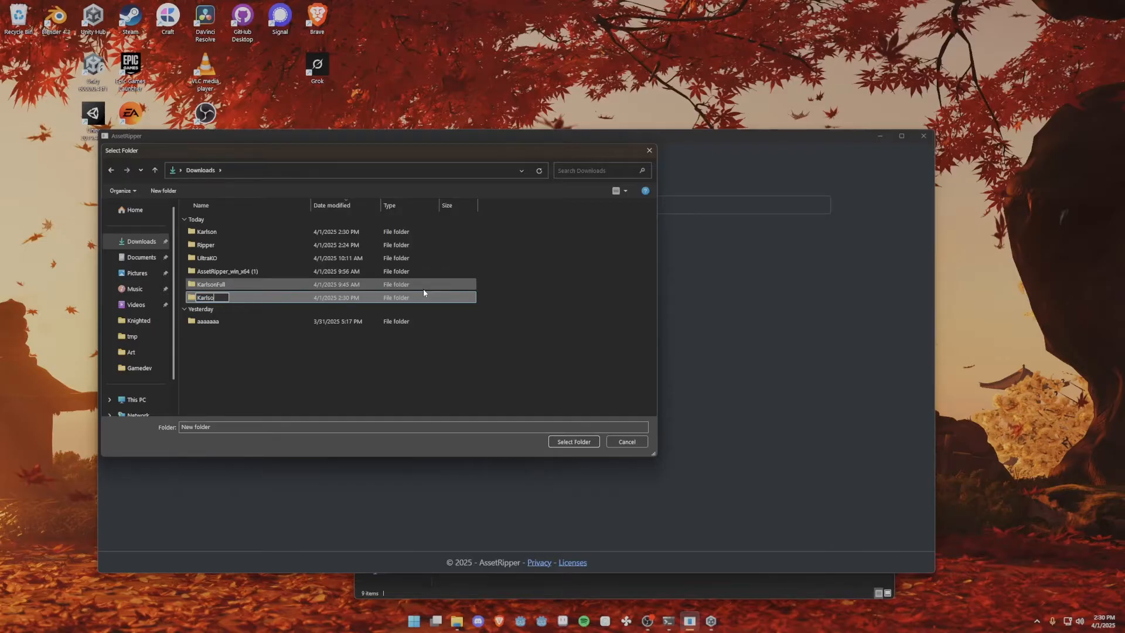
pyautogui.write('Karlson Decomp')
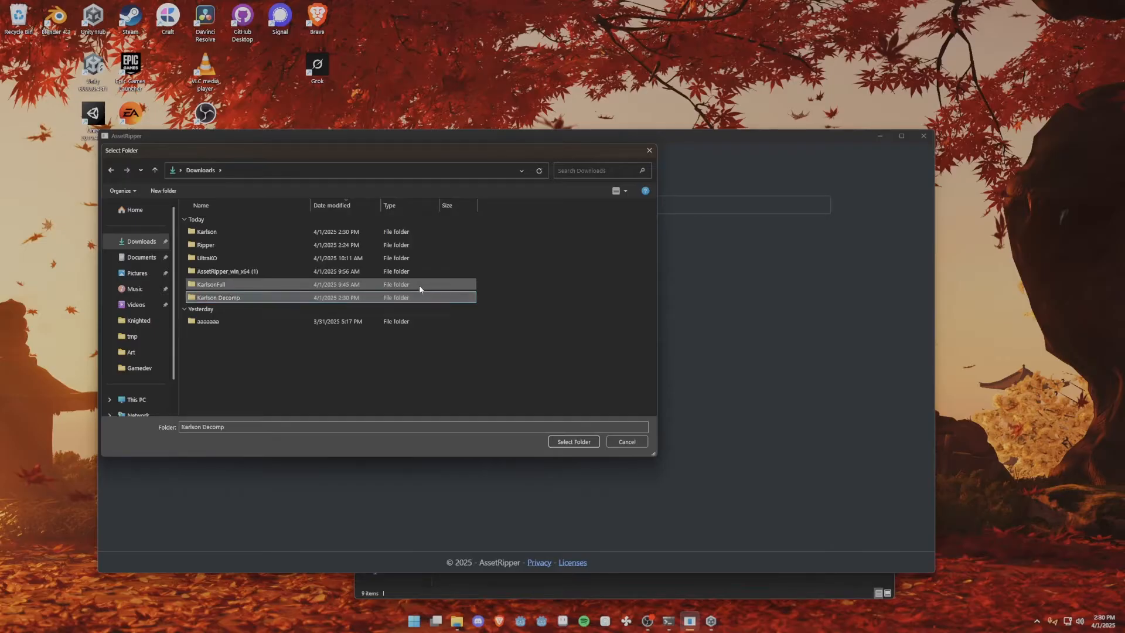
pyautogui.click(573, 442)
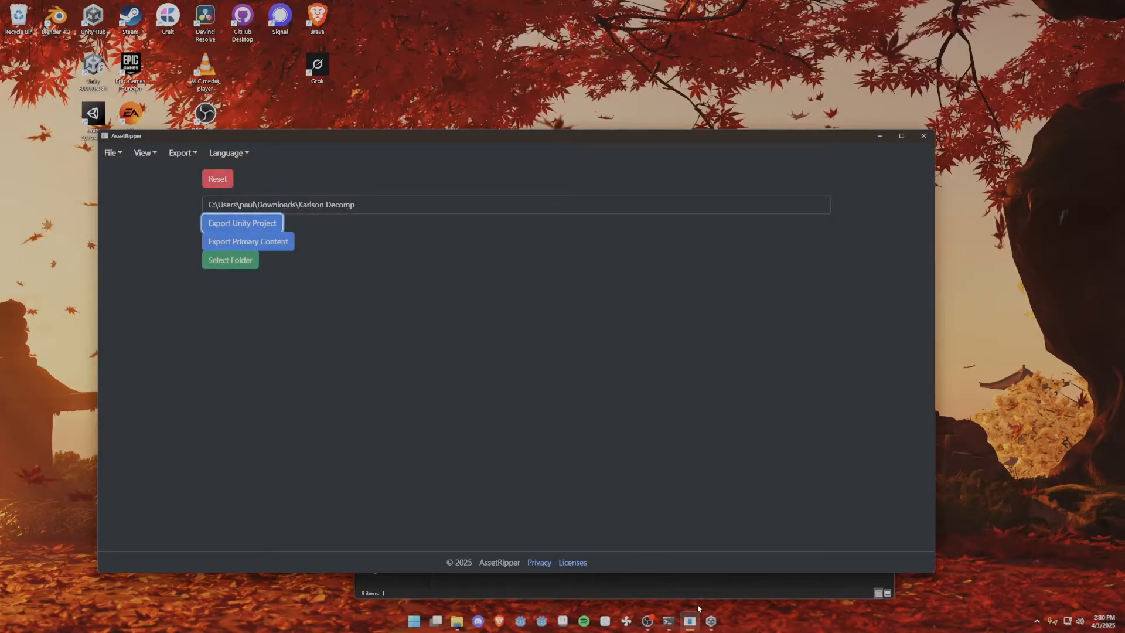
pyautogui.click(242, 224)
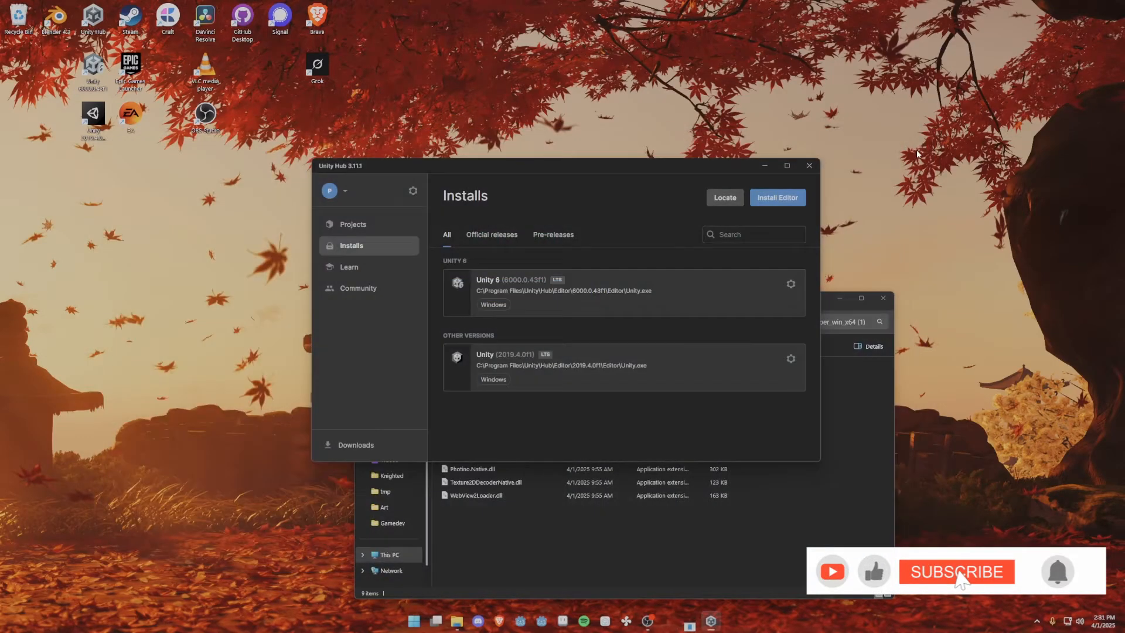
# Step: Add the exported Karlson ExportedProject folder to Unity Hub's project list
pyautogui.click(352, 224)
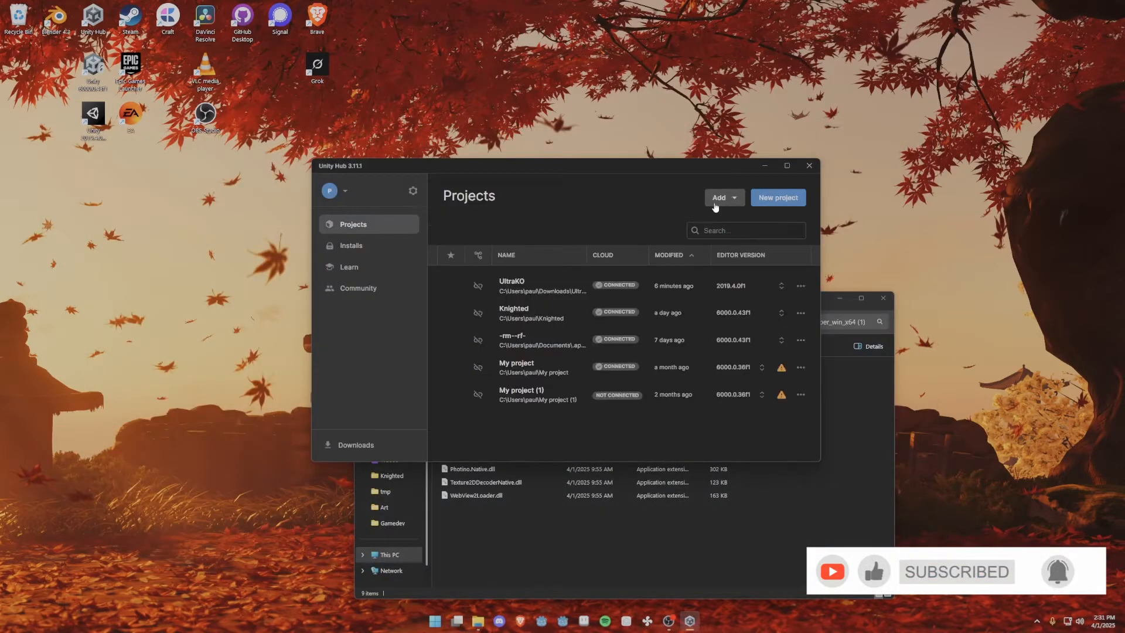
pyautogui.click(724, 197)
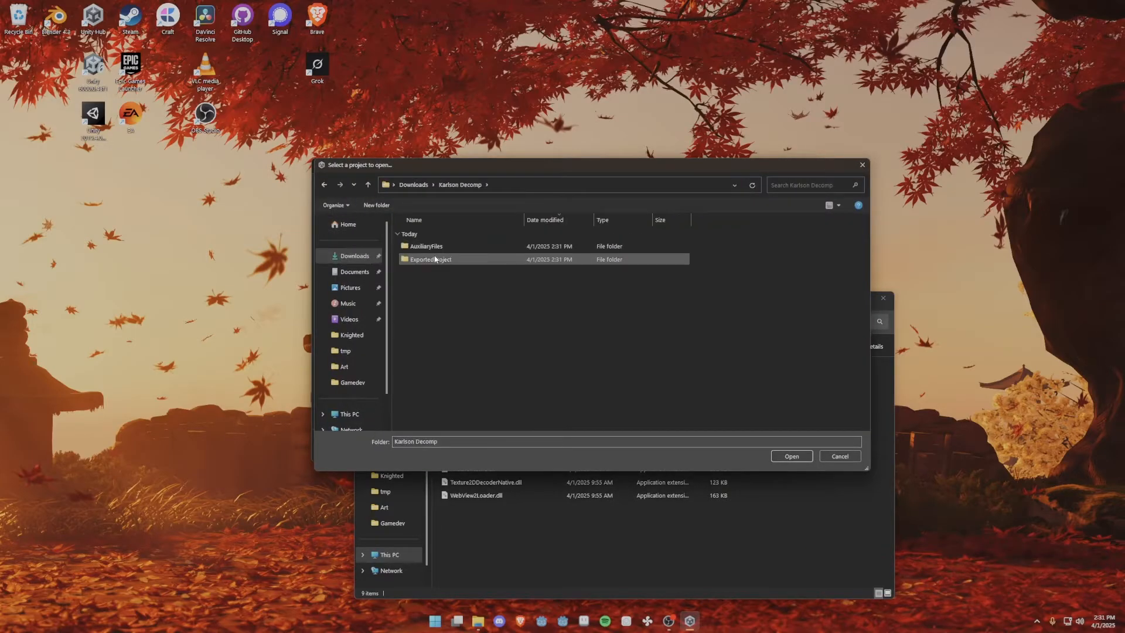
pyautogui.click(790, 456)
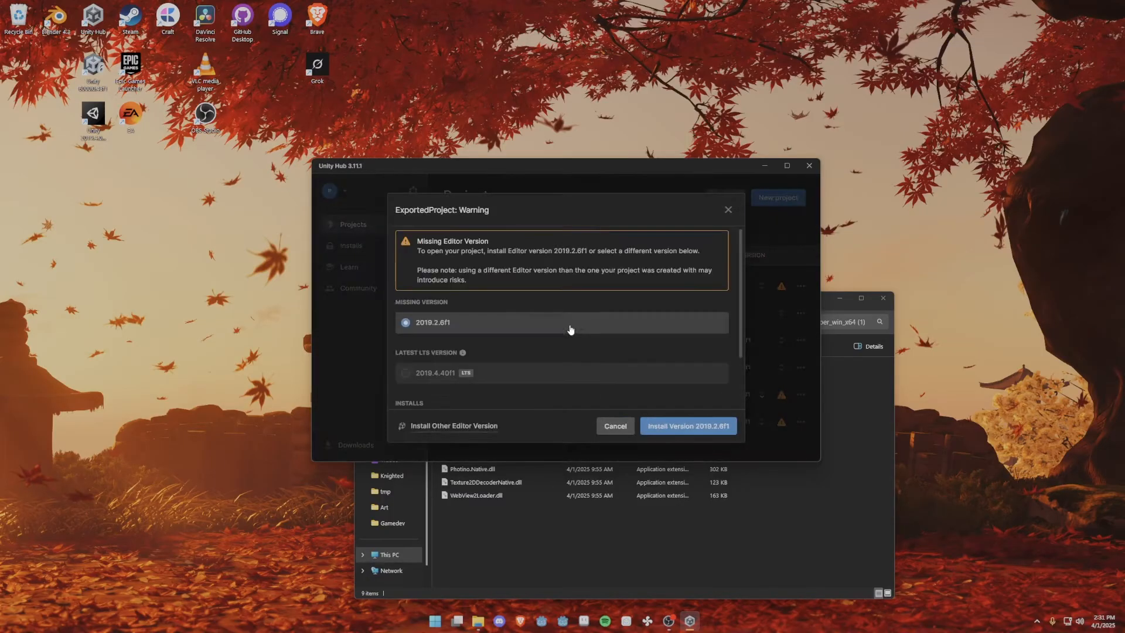
# Step: Switch the Karlson project to Unity 2019.4.0f1, open it, and answer the upgrade prompt
pyautogui.scroll(-3)
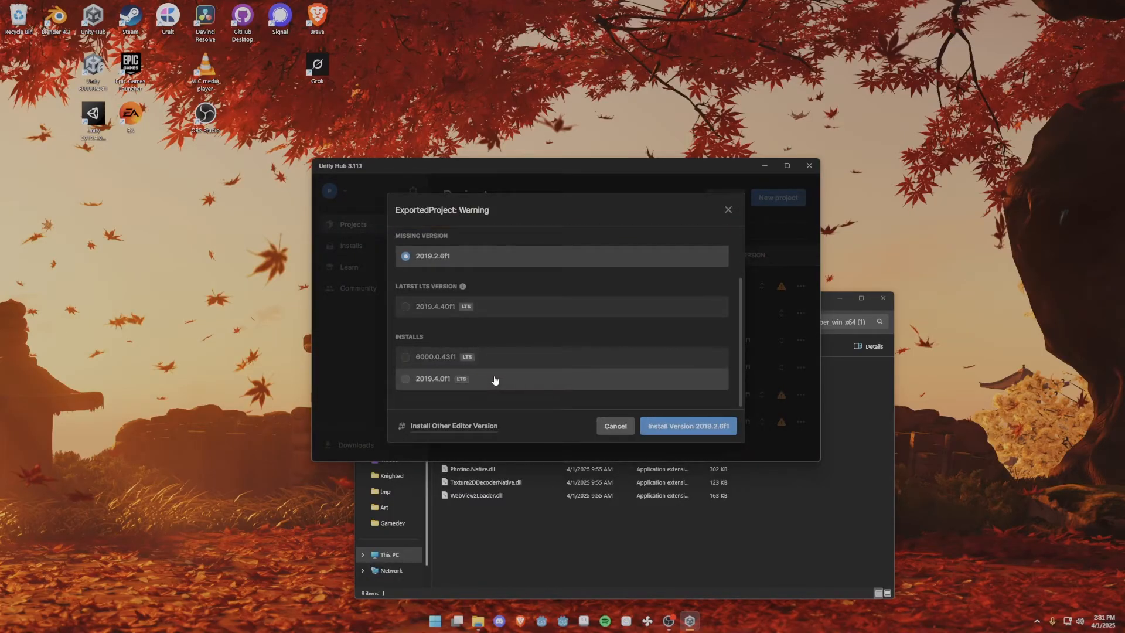
pyautogui.click(433, 378)
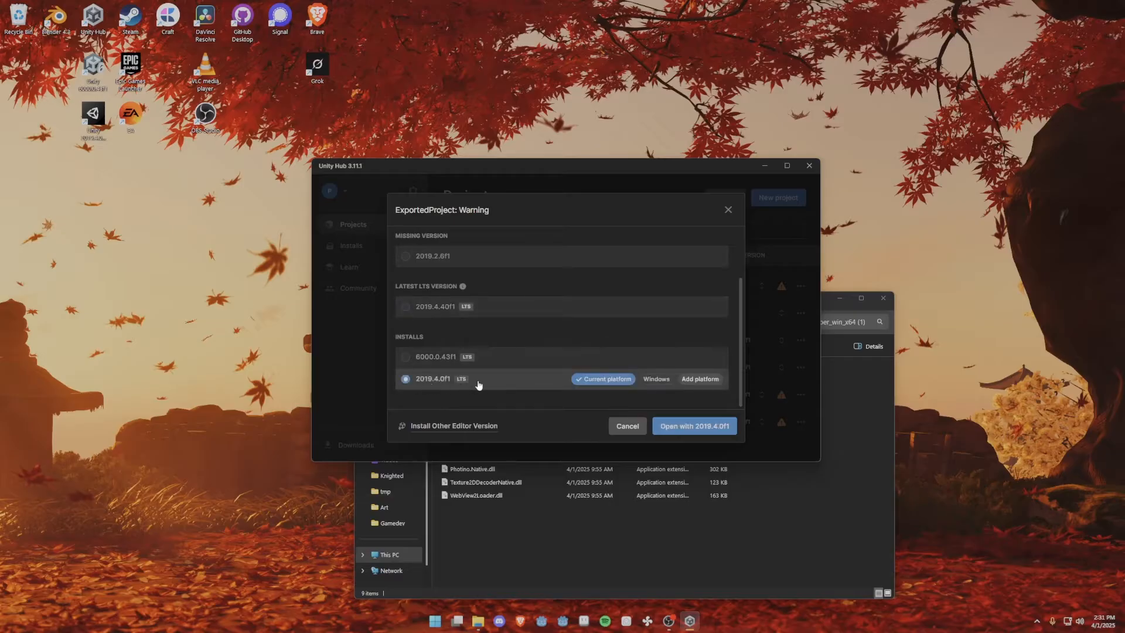
pyautogui.click(694, 426)
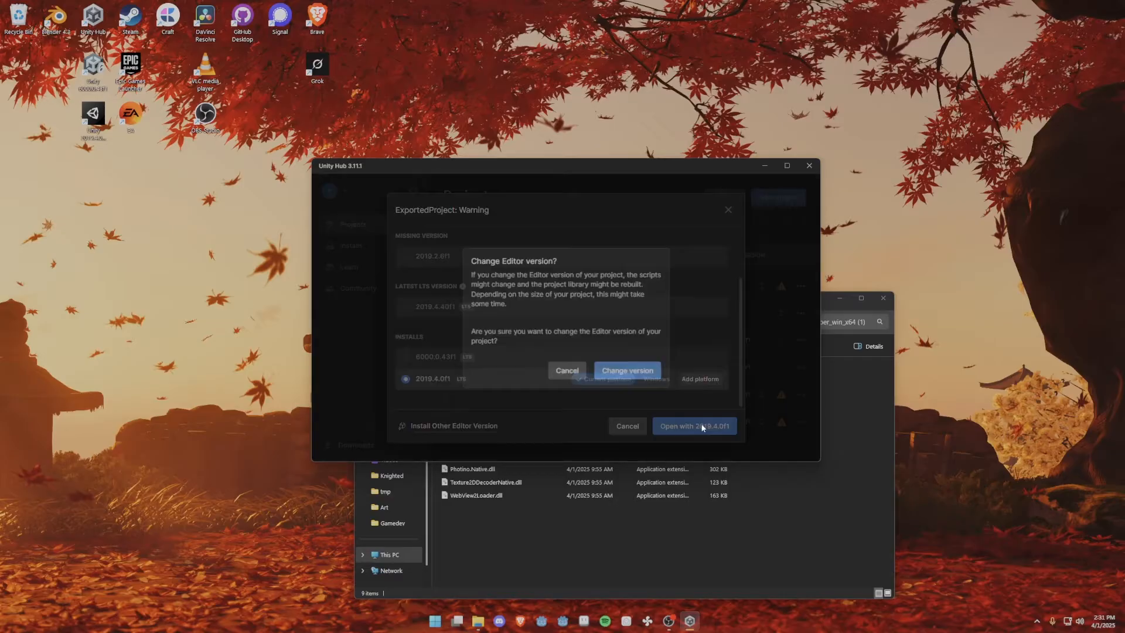
pyautogui.click(625, 370)
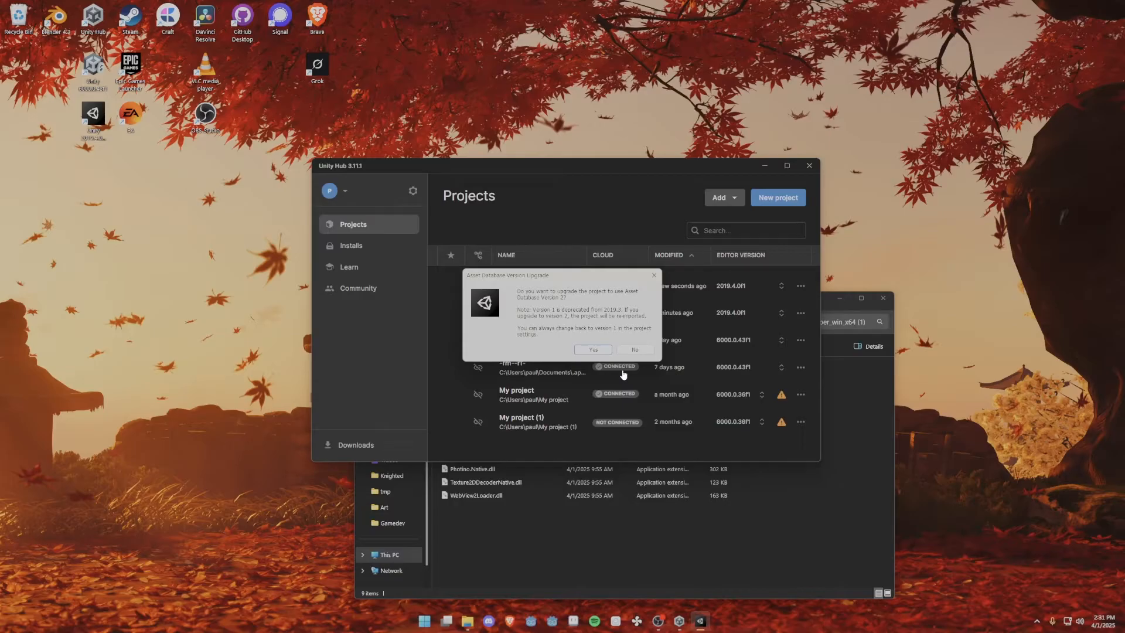
pyautogui.click(592, 350)
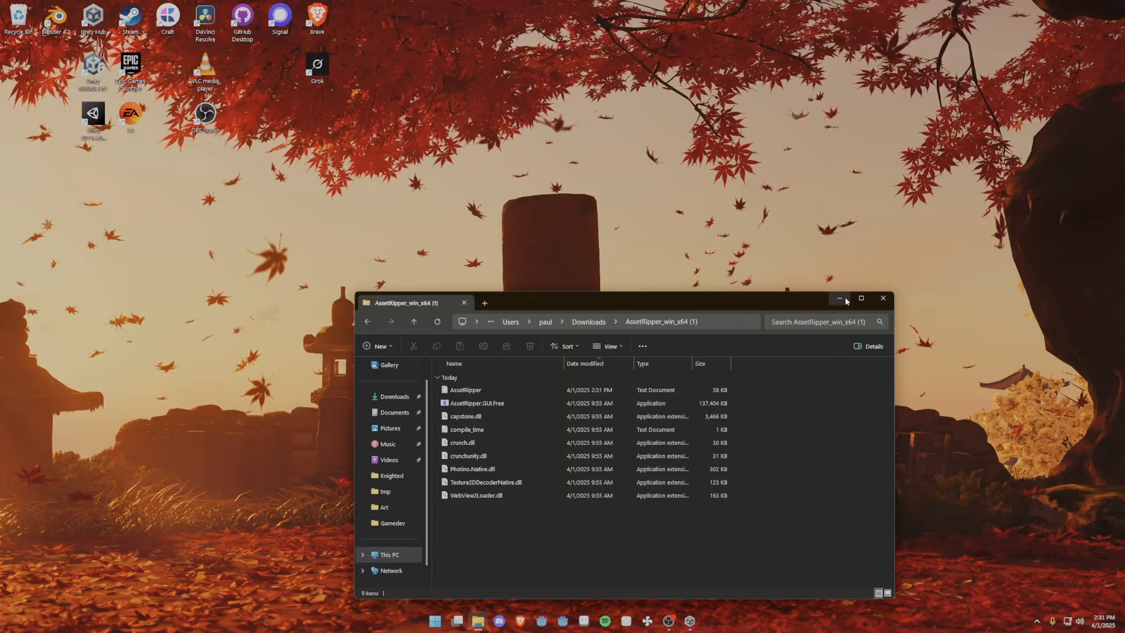
# Step: Scroll itch.io's Unity-tagged games and view the HONOR++ game page
pyautogui.click(838, 297)
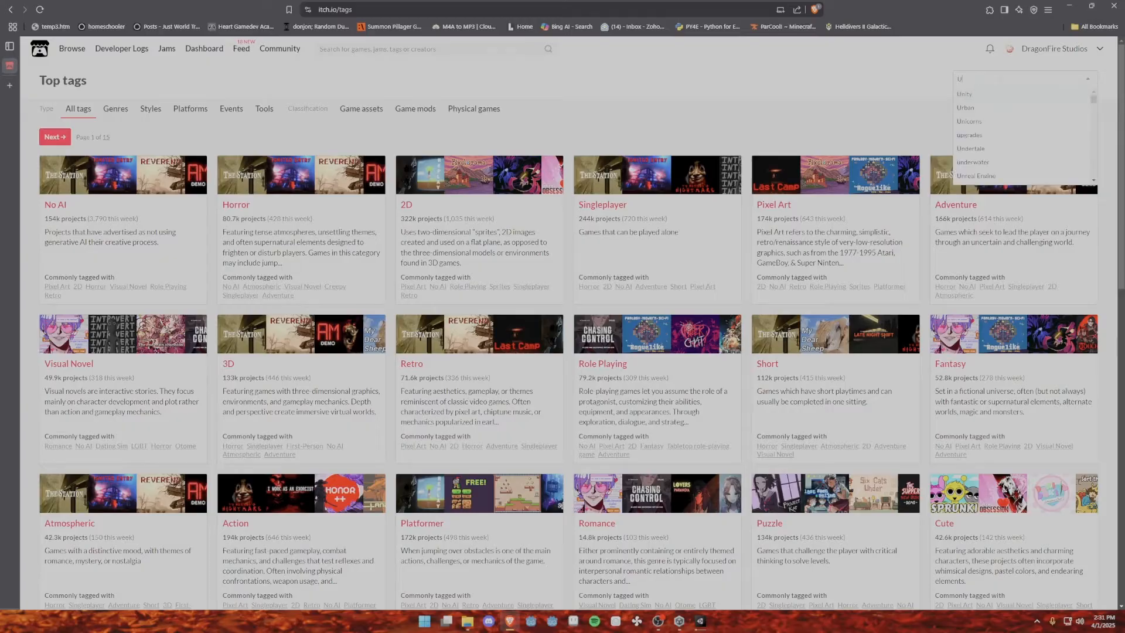
pyautogui.scroll(-3)
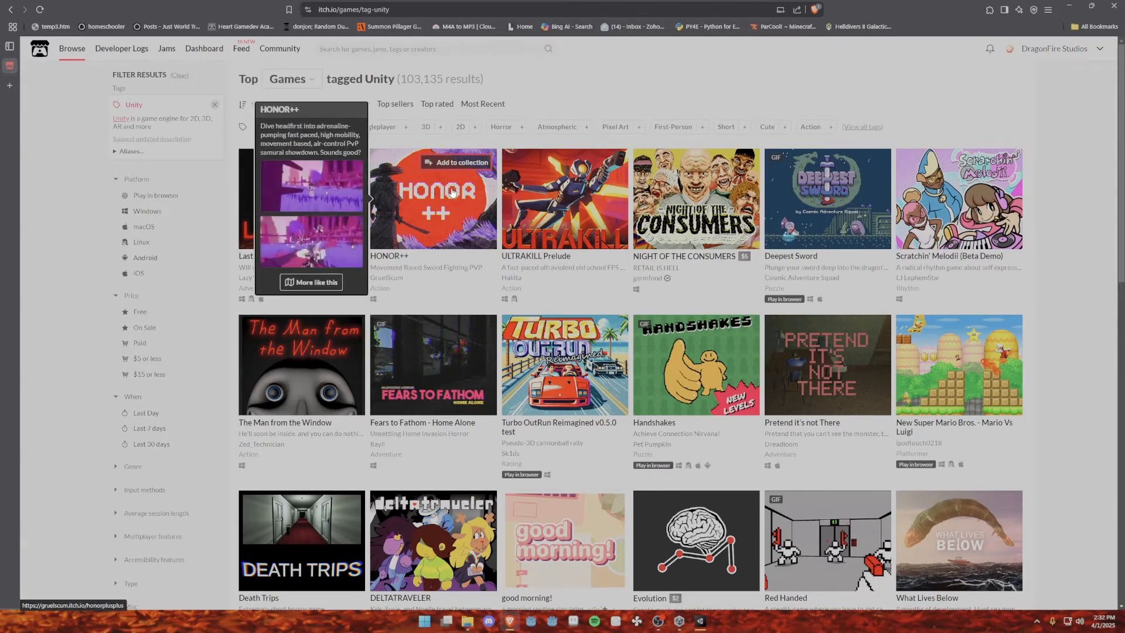
pyautogui.click(432, 199)
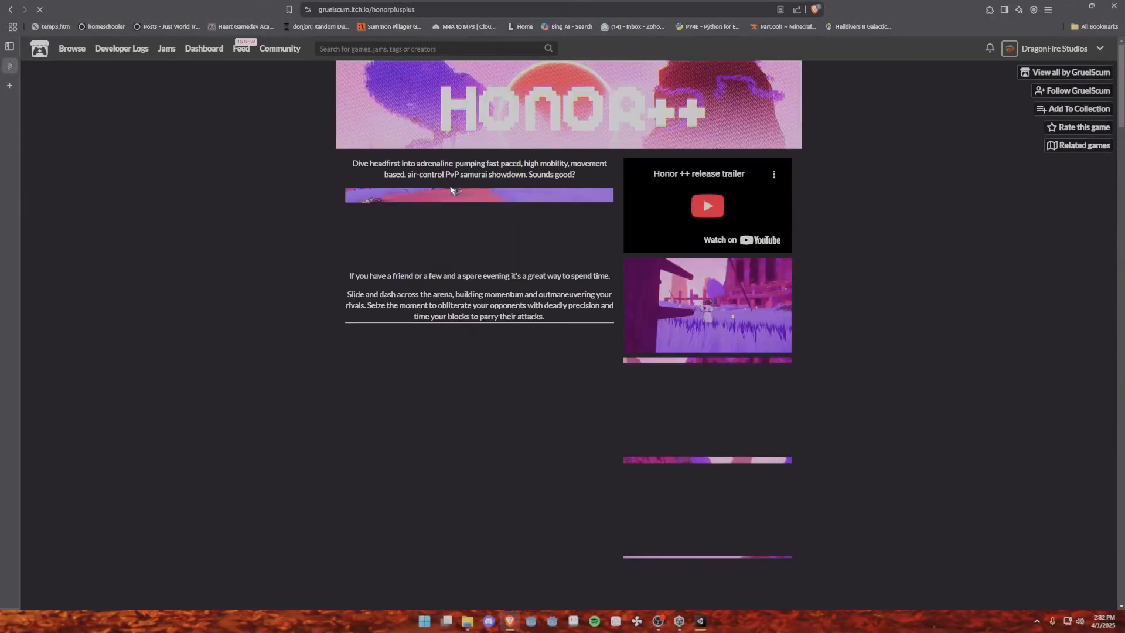
pyautogui.scroll(-3)
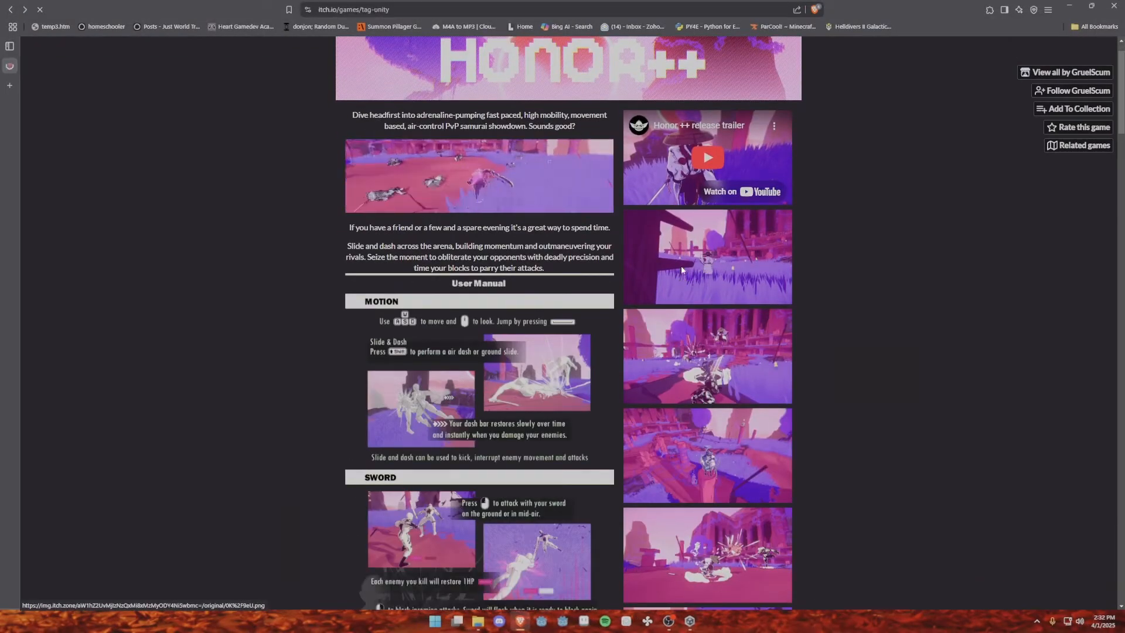
# Step: Return to the Unity tag results, scroll further, then switch to the Unity editor
pyautogui.click(10, 9)
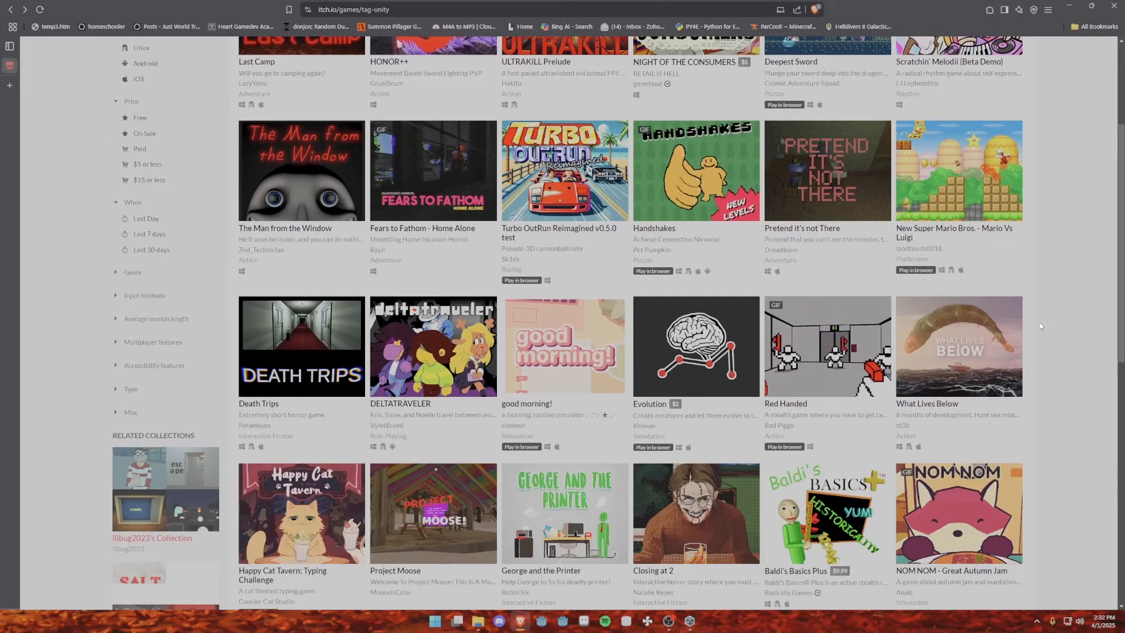
pyautogui.scroll(-3)
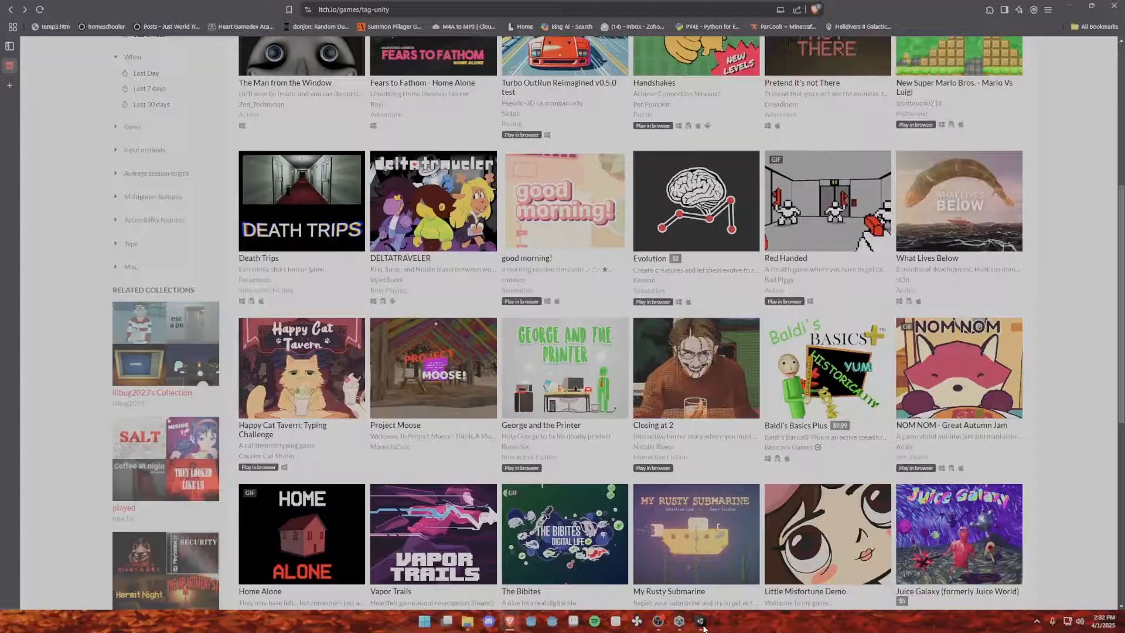
pyautogui.click(700, 621)
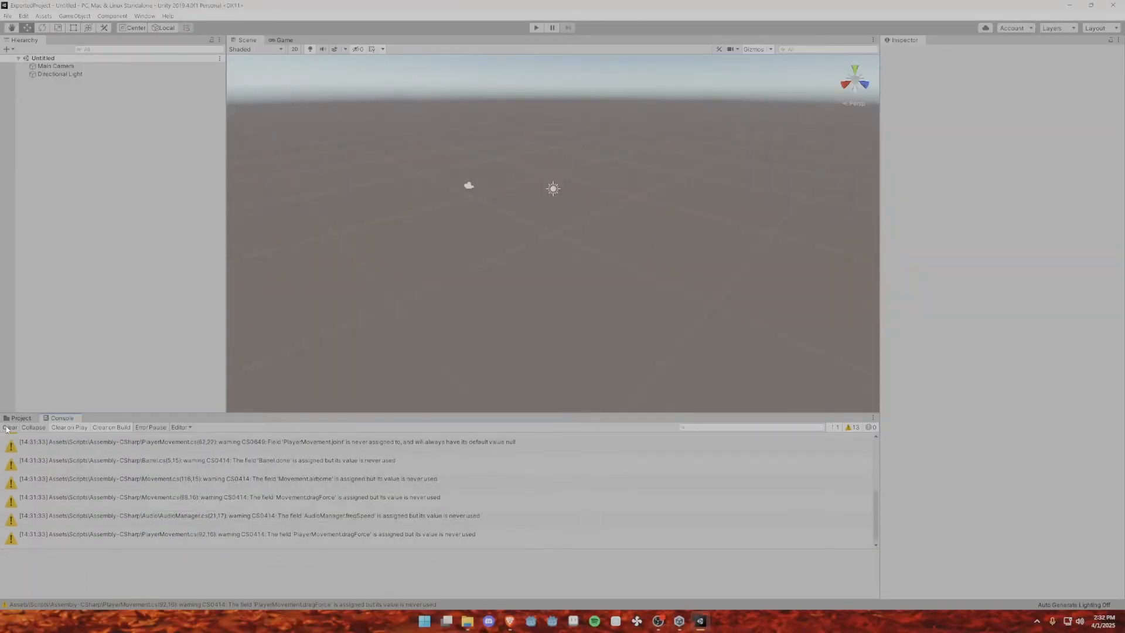
# Step: Open the Assets/Scenes/Initialize scene and enter Play mode to run the 0Tutorial level
pyautogui.click(21, 418)
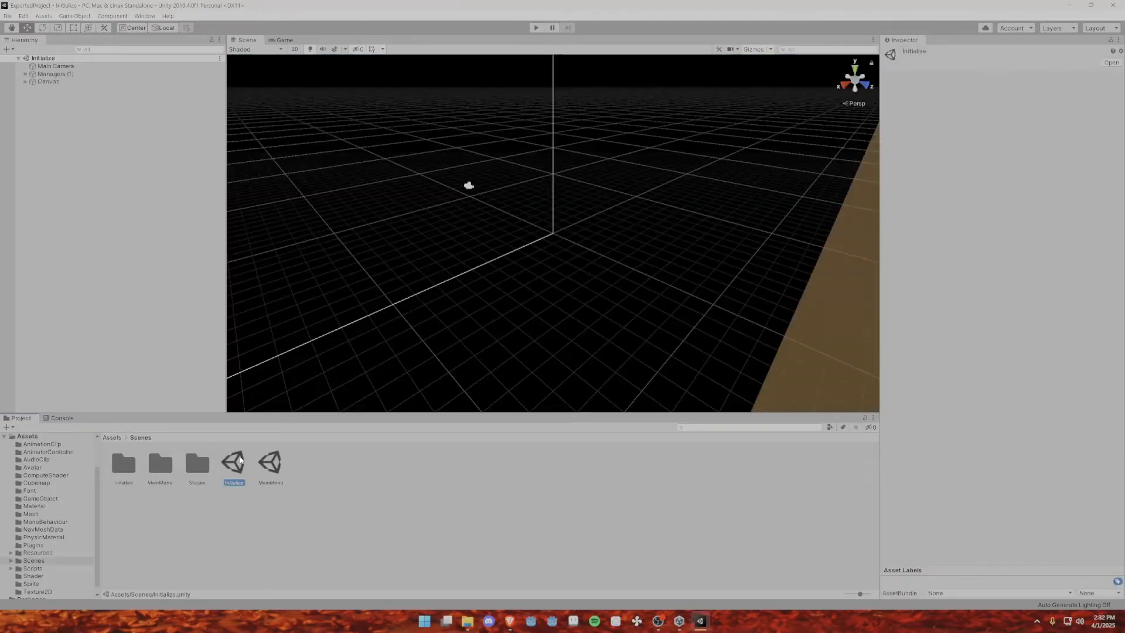
pyautogui.click(537, 27)
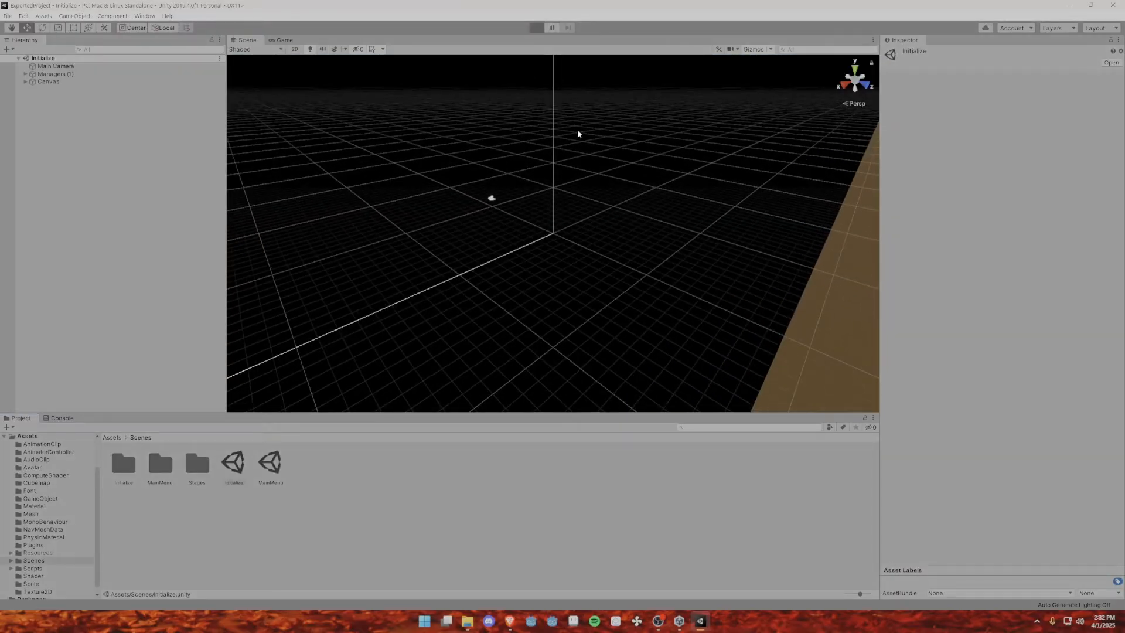
pyautogui.click(535, 28)
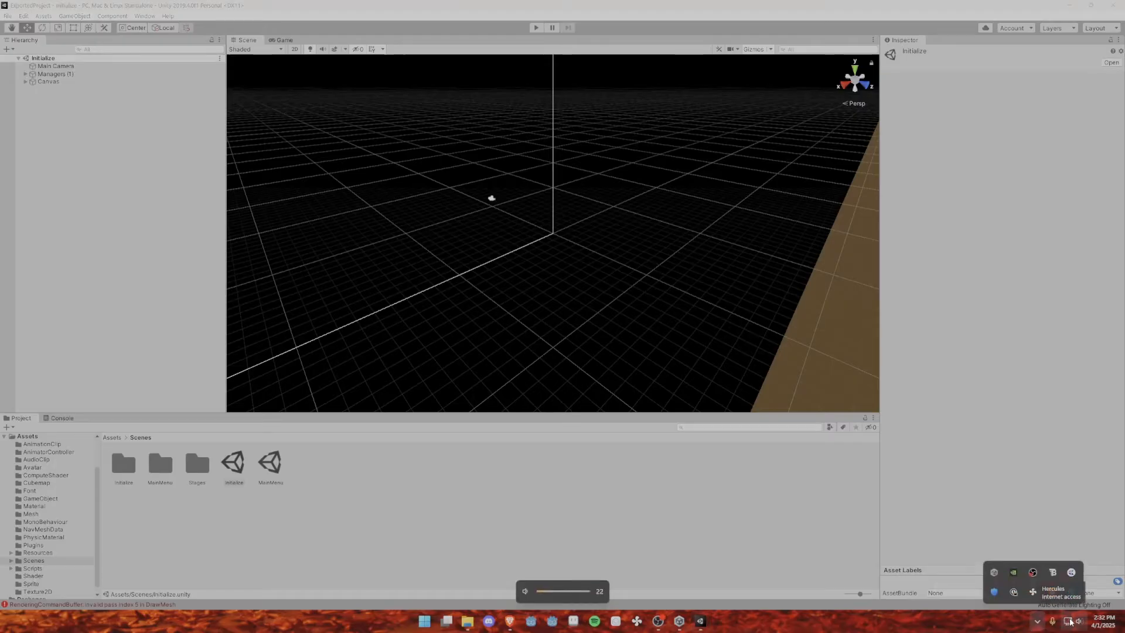
pyautogui.click(1068, 620)
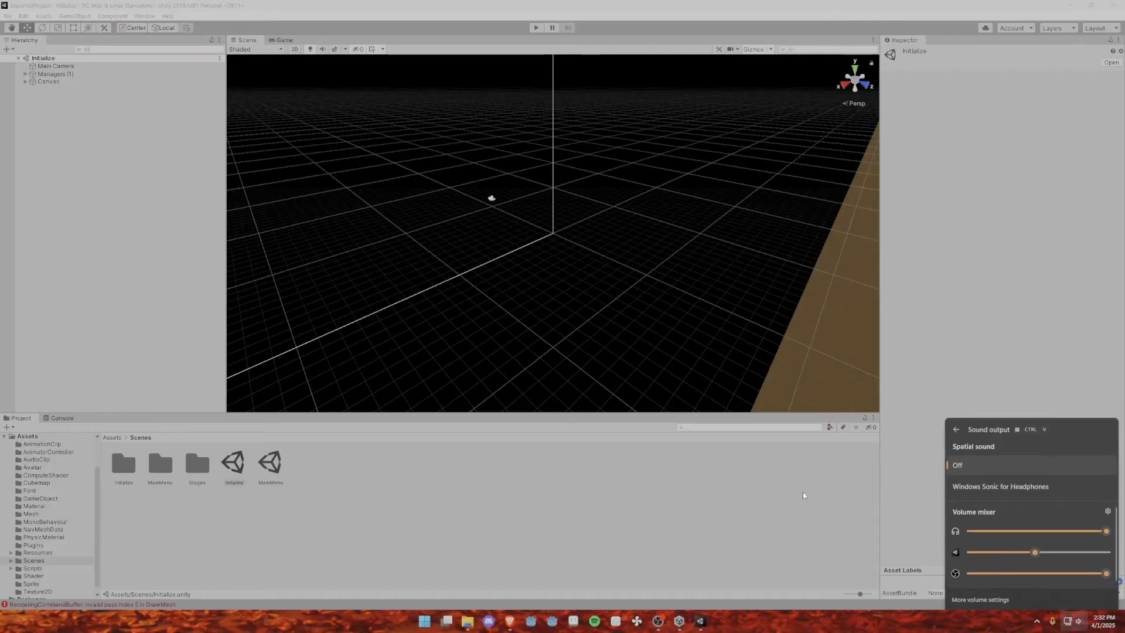
pyautogui.click(536, 28)
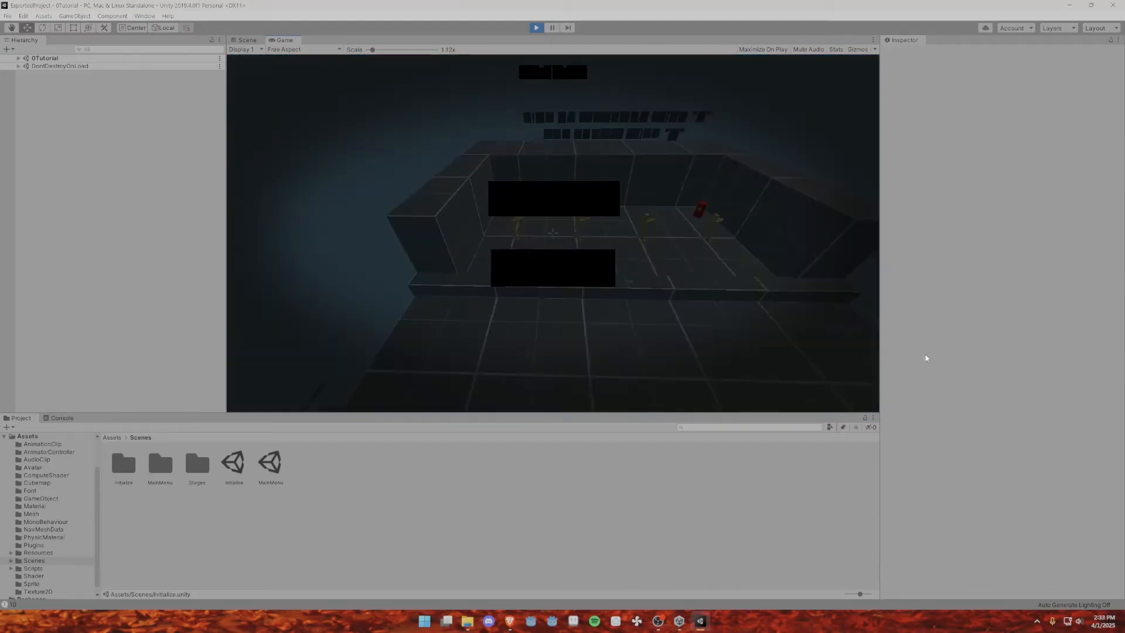
# Step: Play Karlson's tutorial level until reaching the outdoor area with the red floor
pyautogui.click(1068, 621)
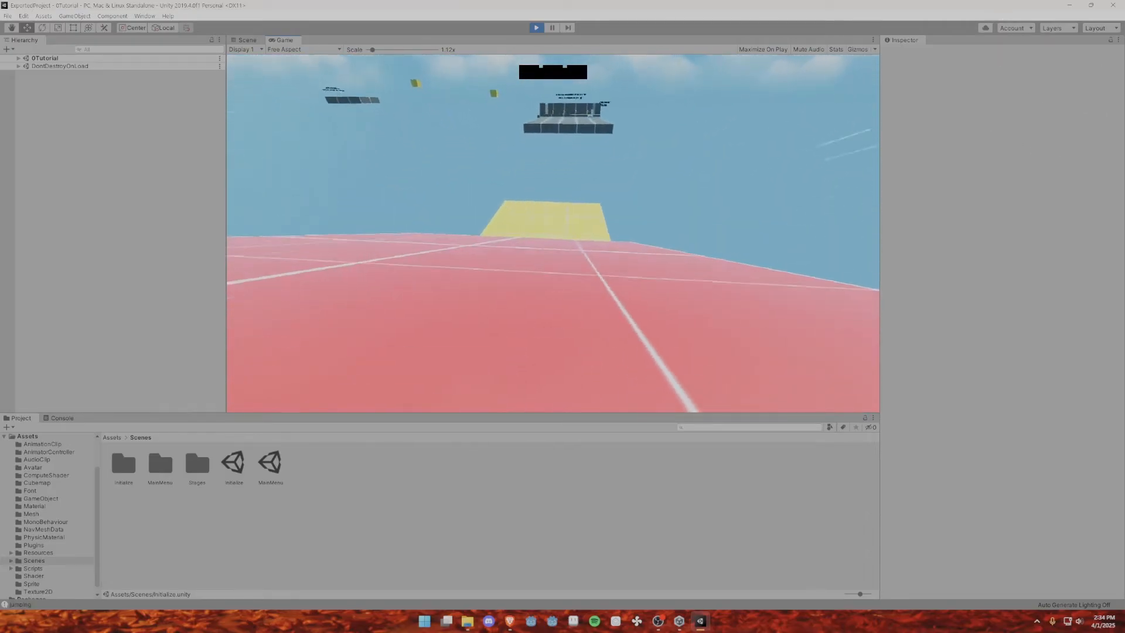
# Step: Exit Play mode and expand Scenes > Stages to show Escape, Sandbox and Sky
pyautogui.click(423, 621)
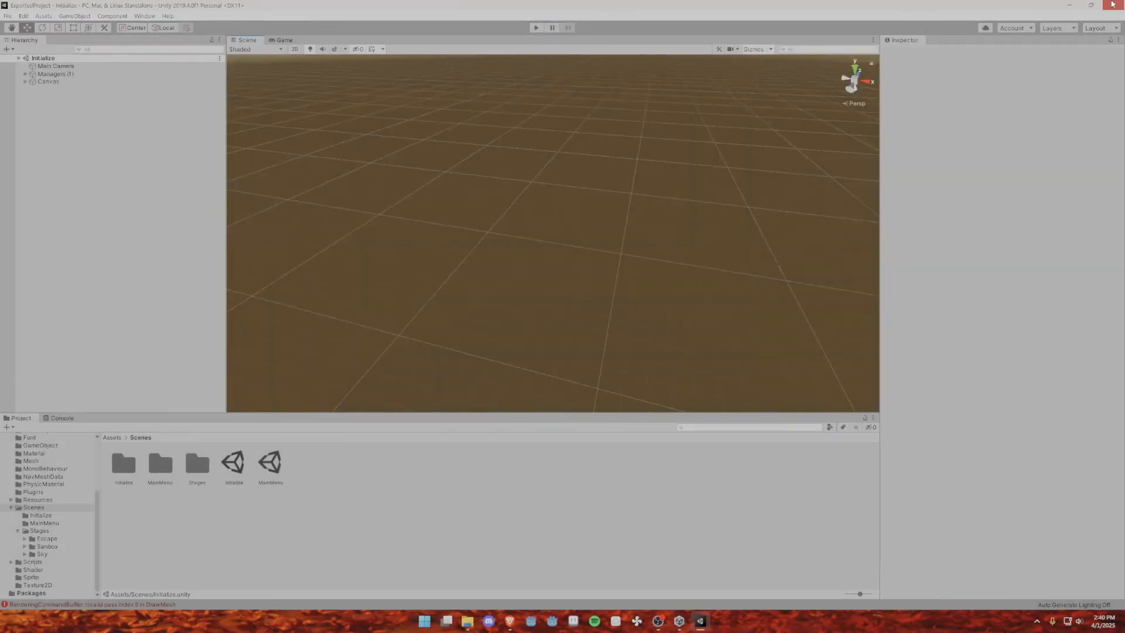
# Step: Hide the editor and scroll further down itch.io's Unity-tagged games list
pyautogui.click(488, 621)
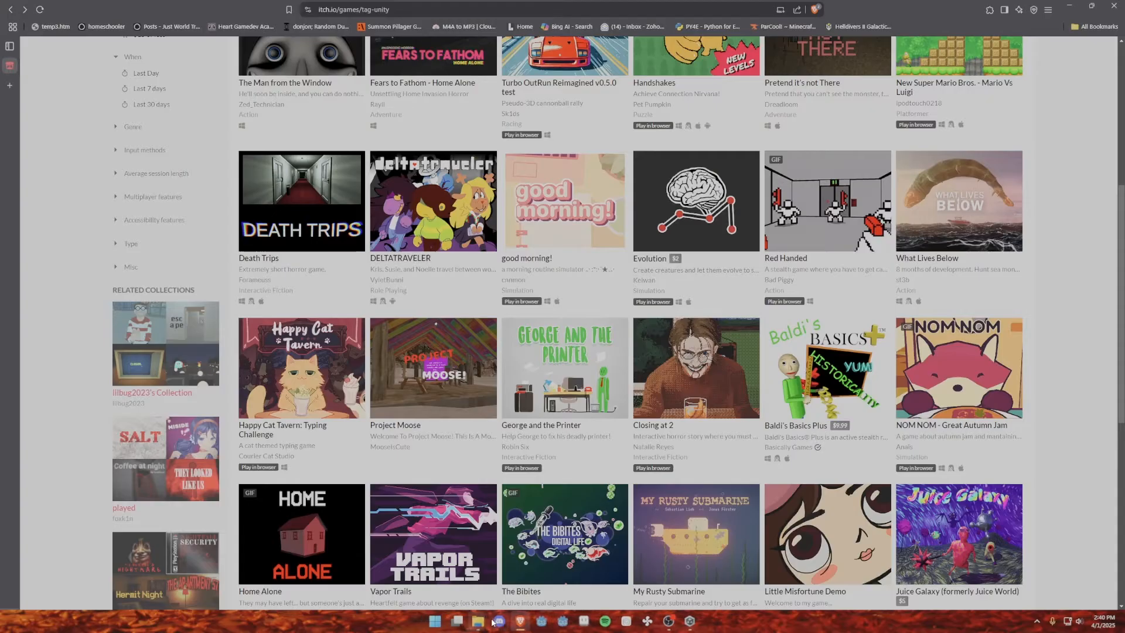
pyautogui.scroll(-3)
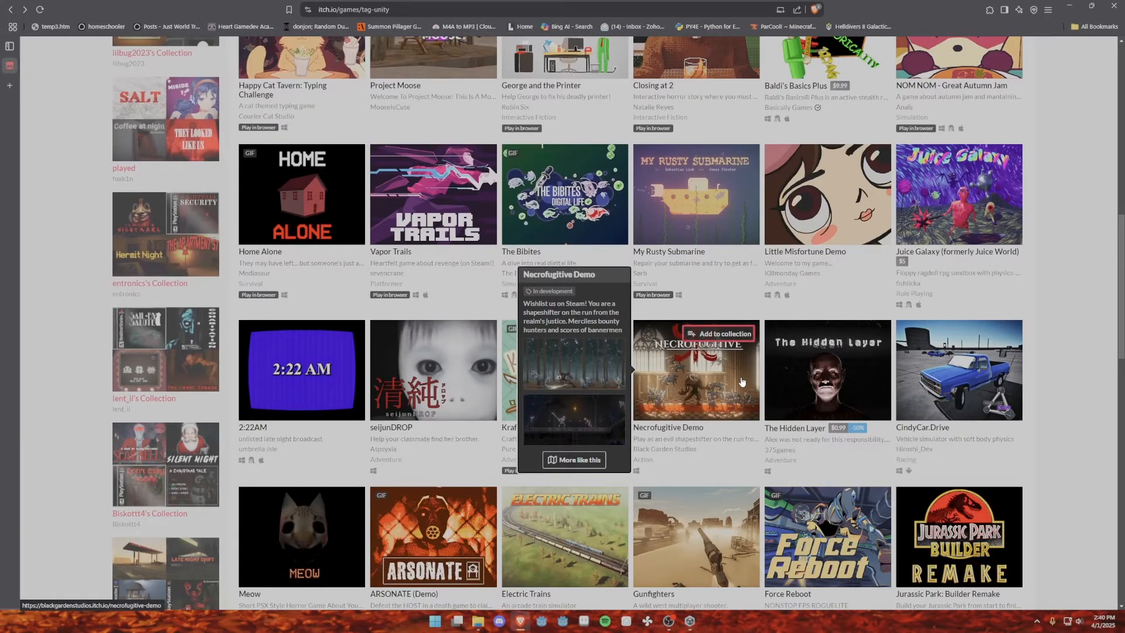
pyautogui.scroll(-3)
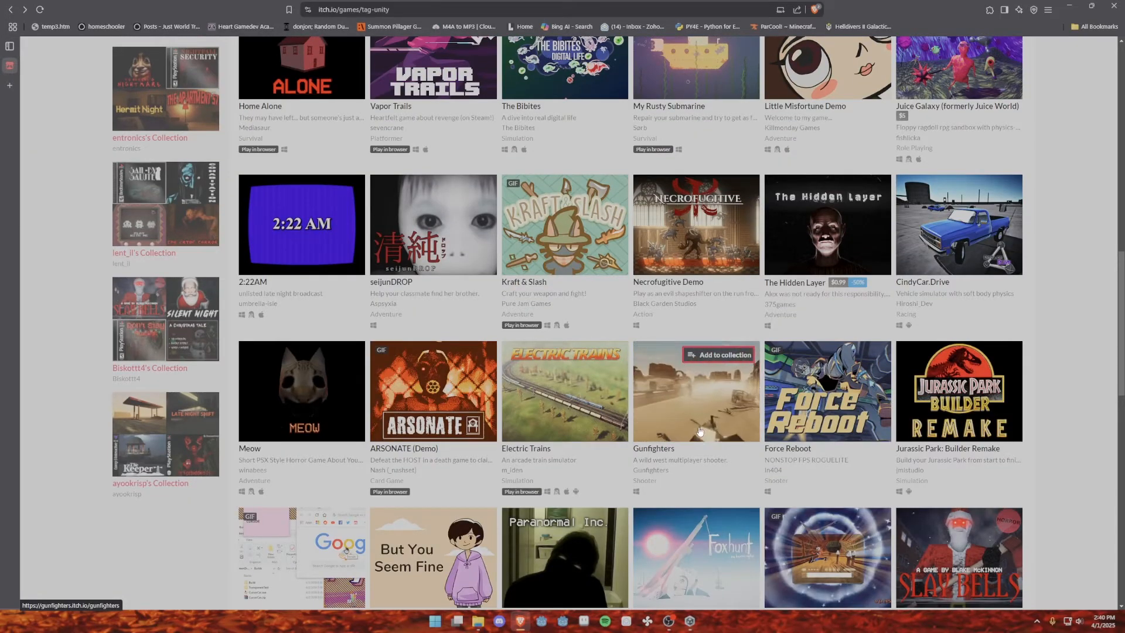
pyautogui.scroll(-3)
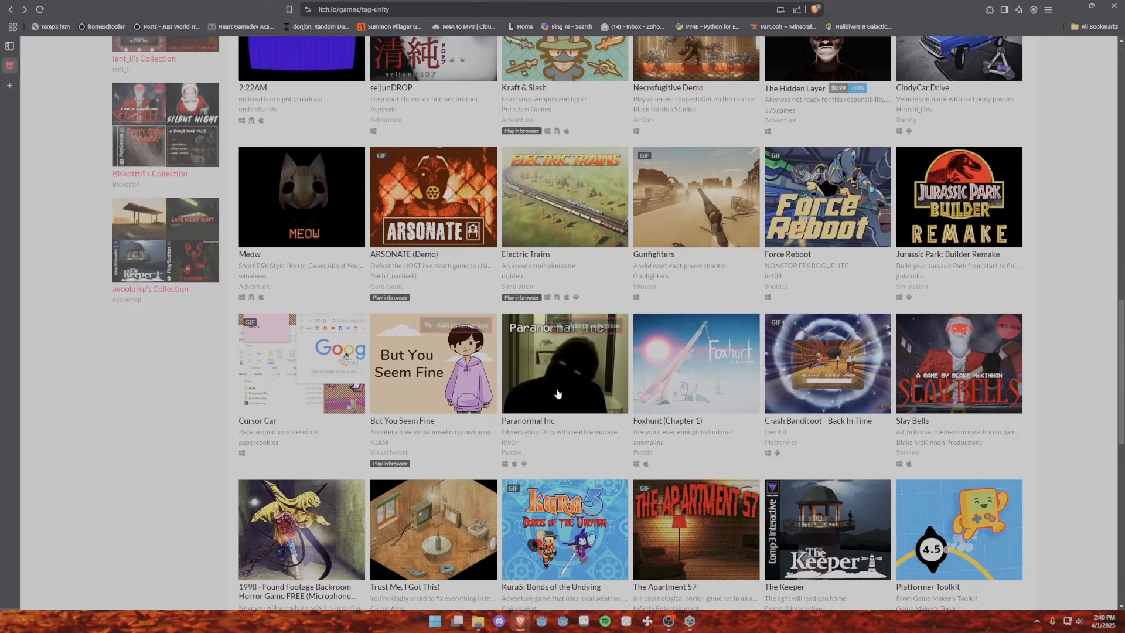
pyautogui.scroll(-3)
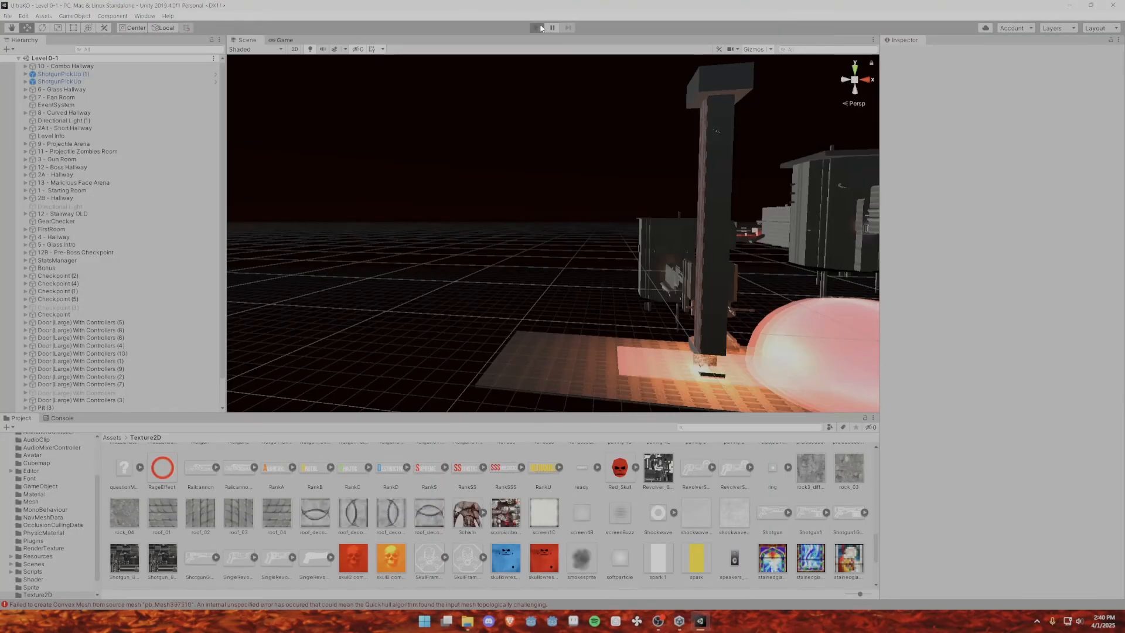
# Step: Run Level 0-1, pause it with Escape, and filter the Hierarchy to 'camera'
pyautogui.click(537, 28)
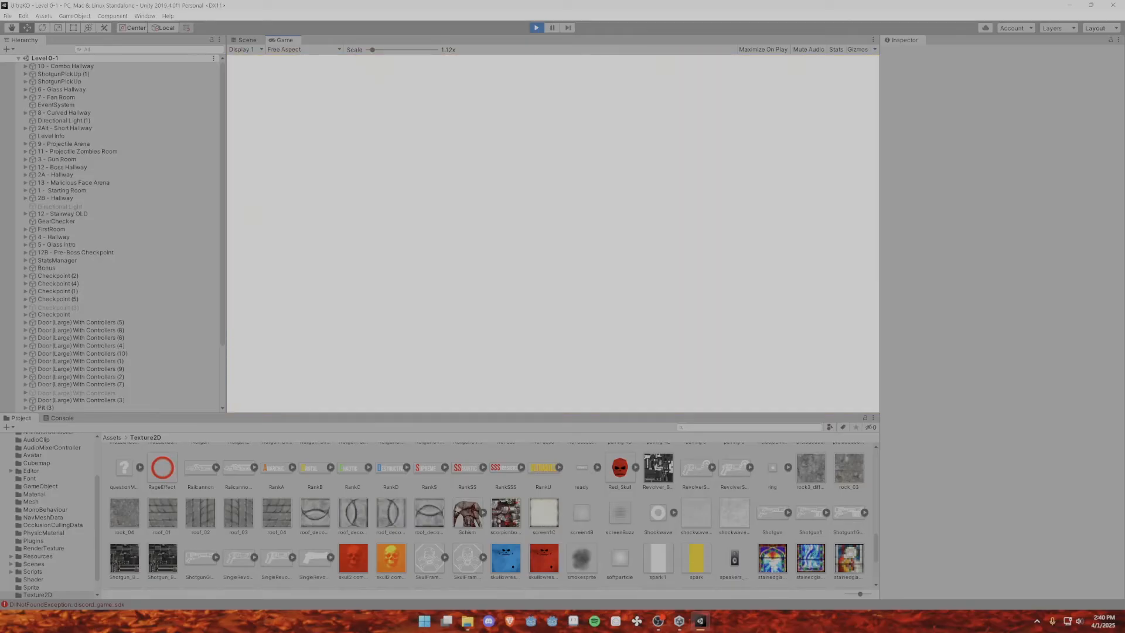
pyautogui.click(423, 621)
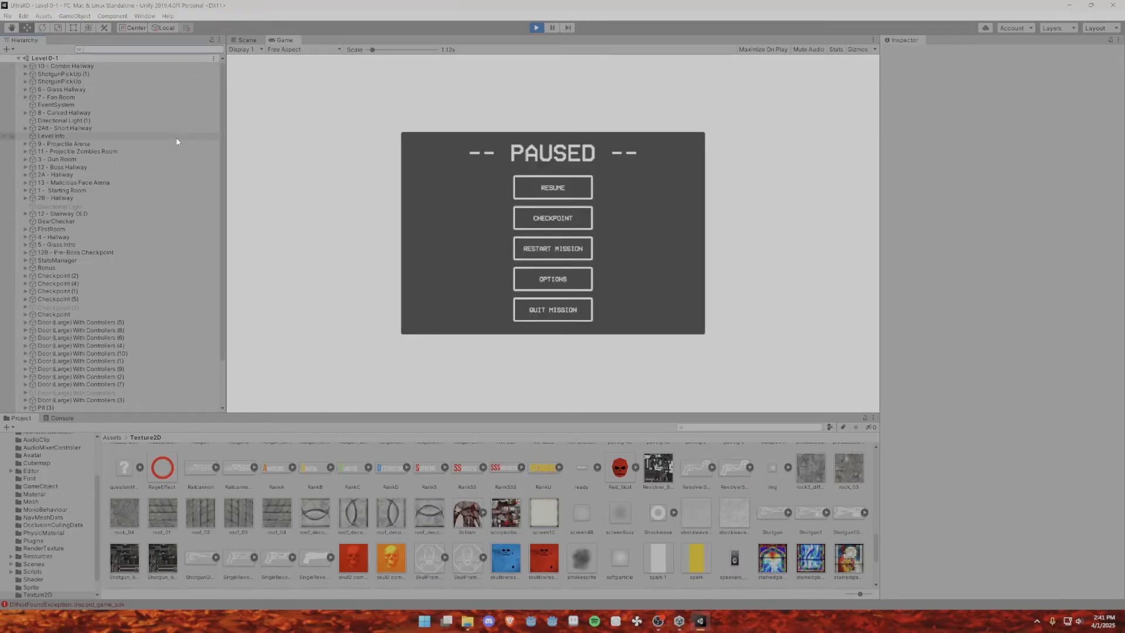
pyautogui.click(51, 105)
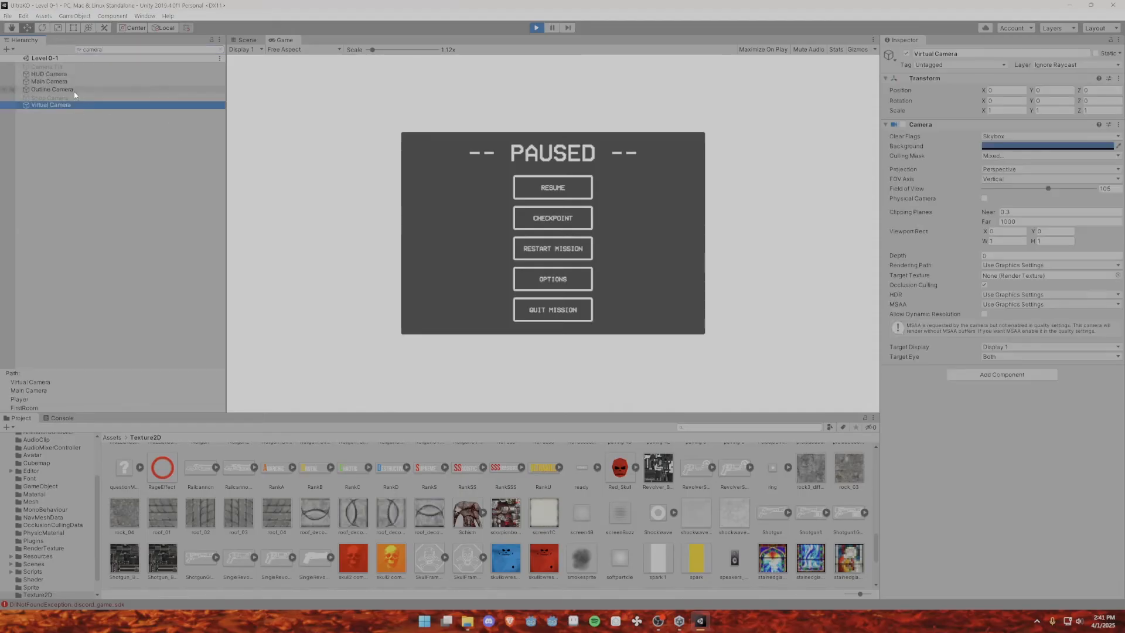
pyautogui.moveTo(952, 131)
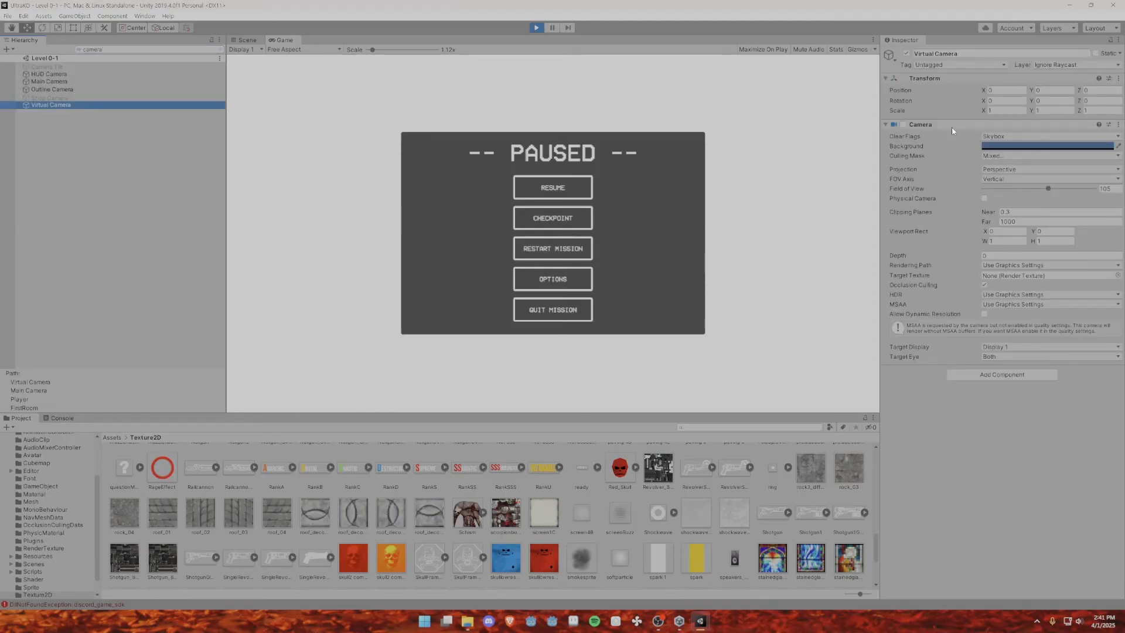
pyautogui.moveTo(1021, 141)
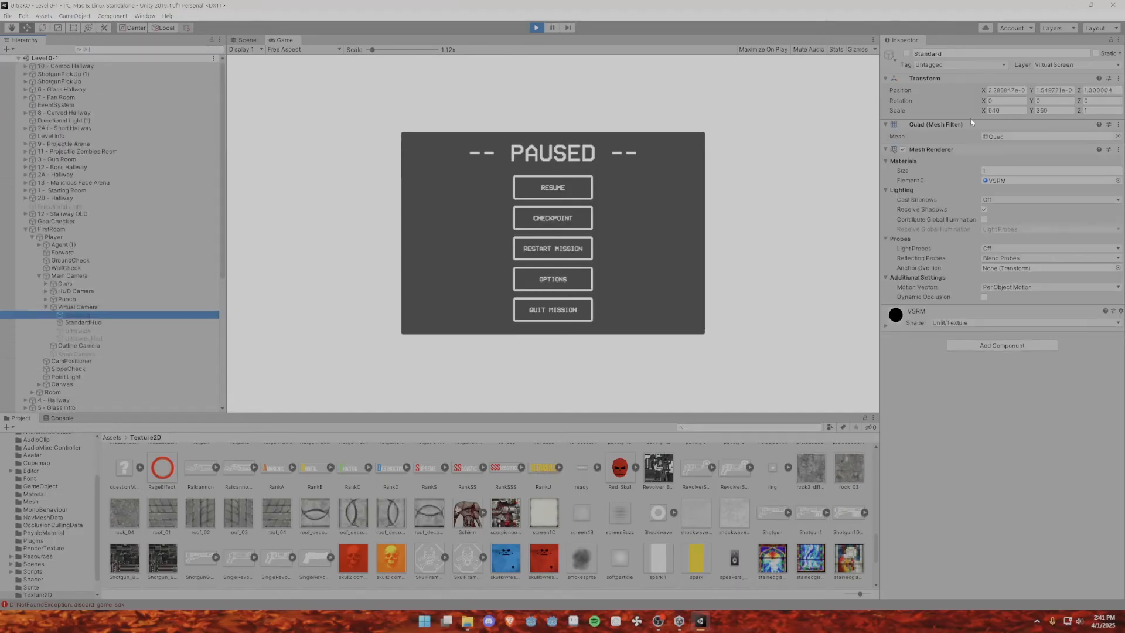
# Step: Compare Main Camera with Virtual Camera, then open the Virtual Camera's Culling Mask list
pyautogui.click(77, 314)
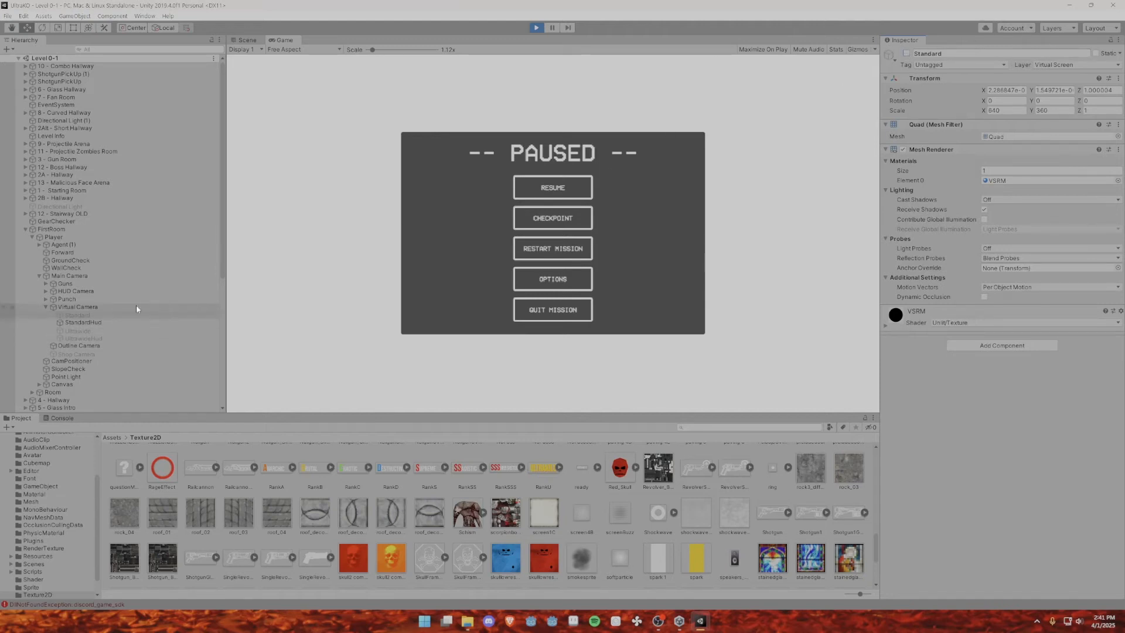
pyautogui.click(77, 307)
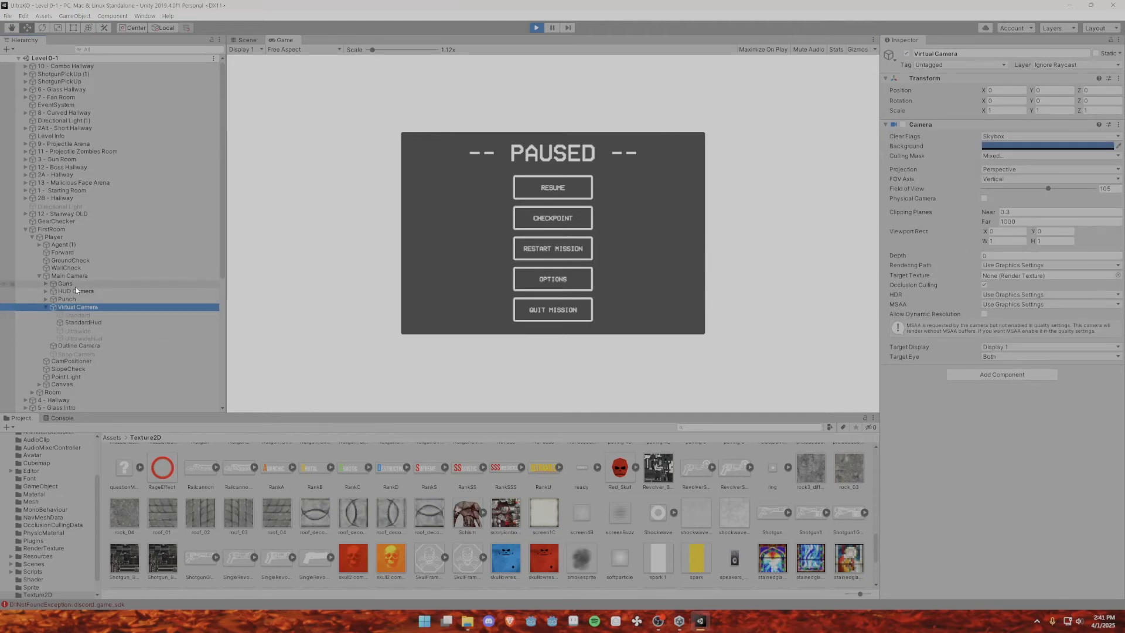
pyautogui.moveTo(1056, 192)
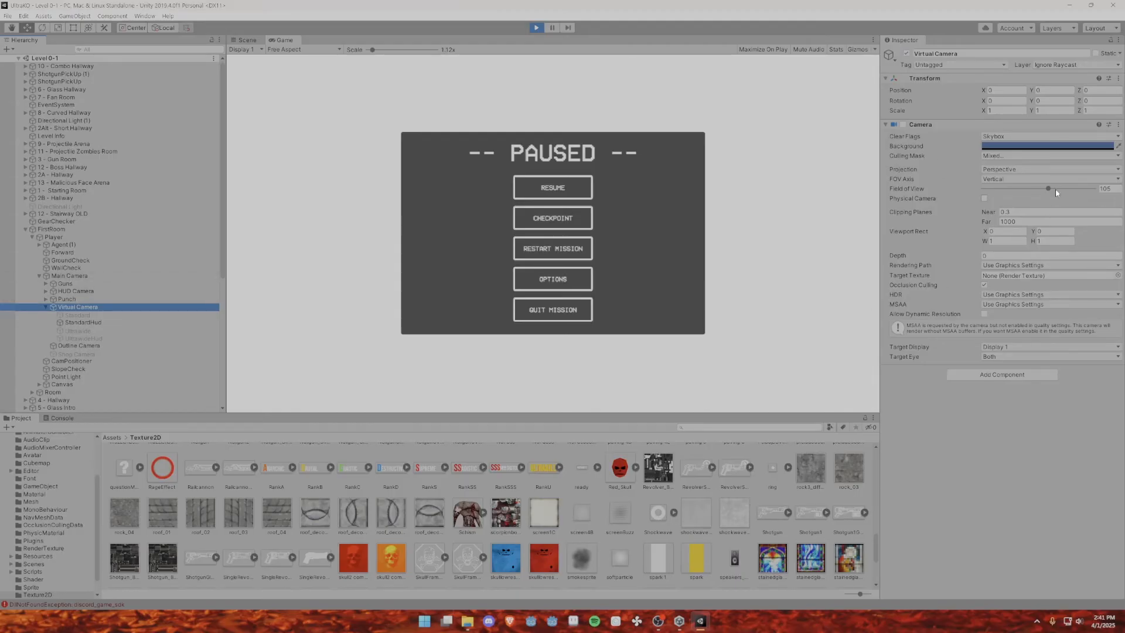
pyautogui.click(70, 276)
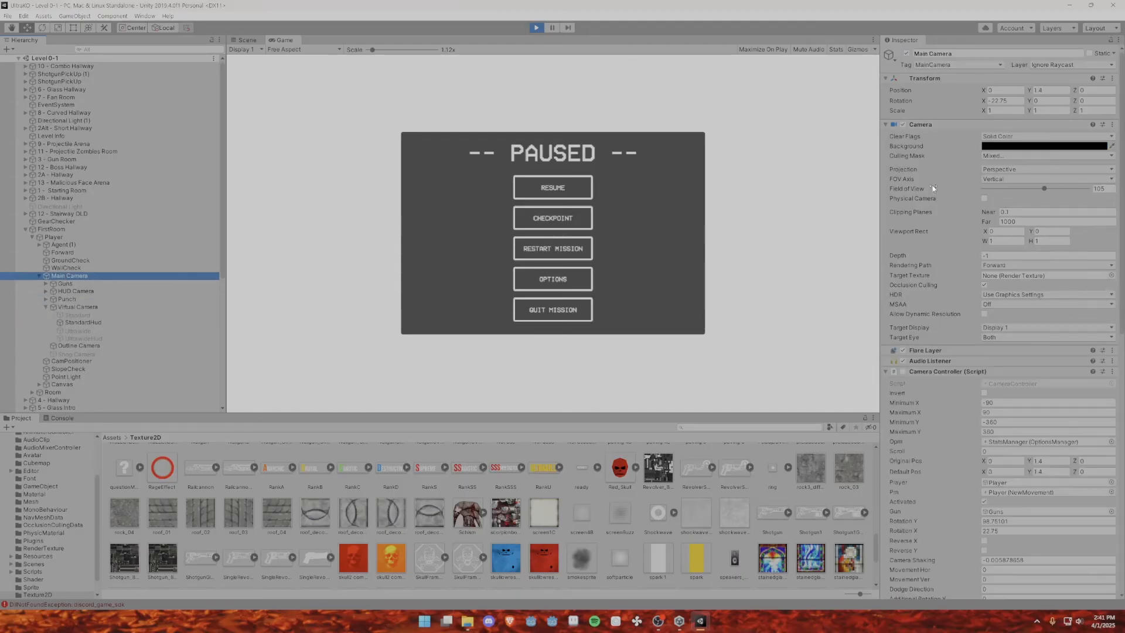
pyautogui.click(79, 353)
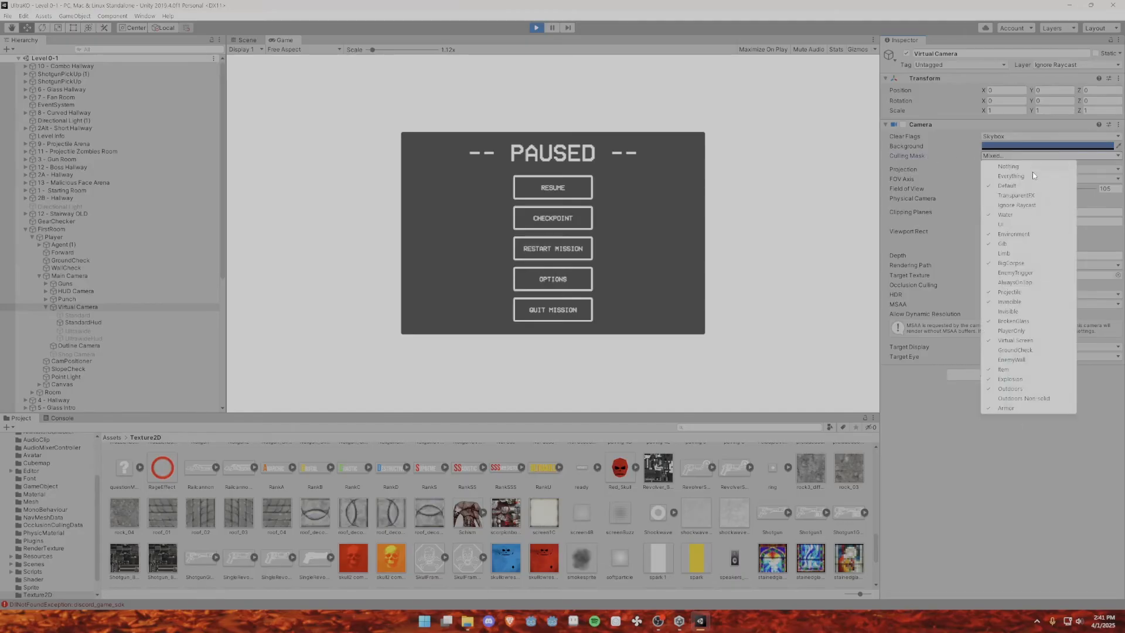
pyautogui.moveTo(1022, 300)
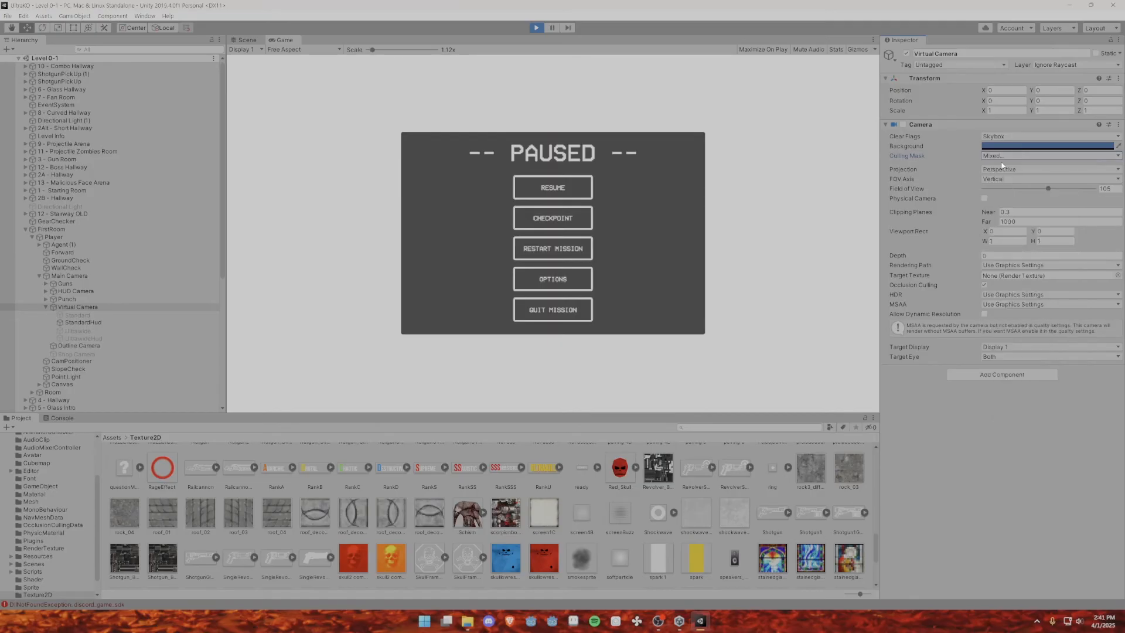
# Step: Adjust the Virtual Camera's Culling Mask layers and resume the paused game
pyautogui.click(1048, 156)
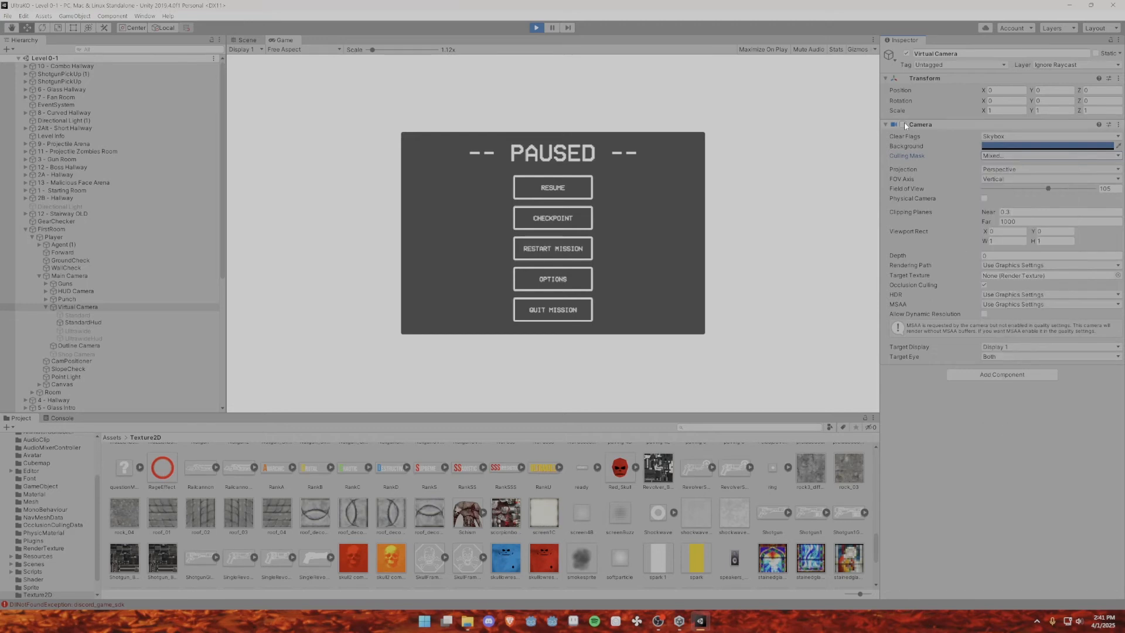
pyautogui.click(552, 187)
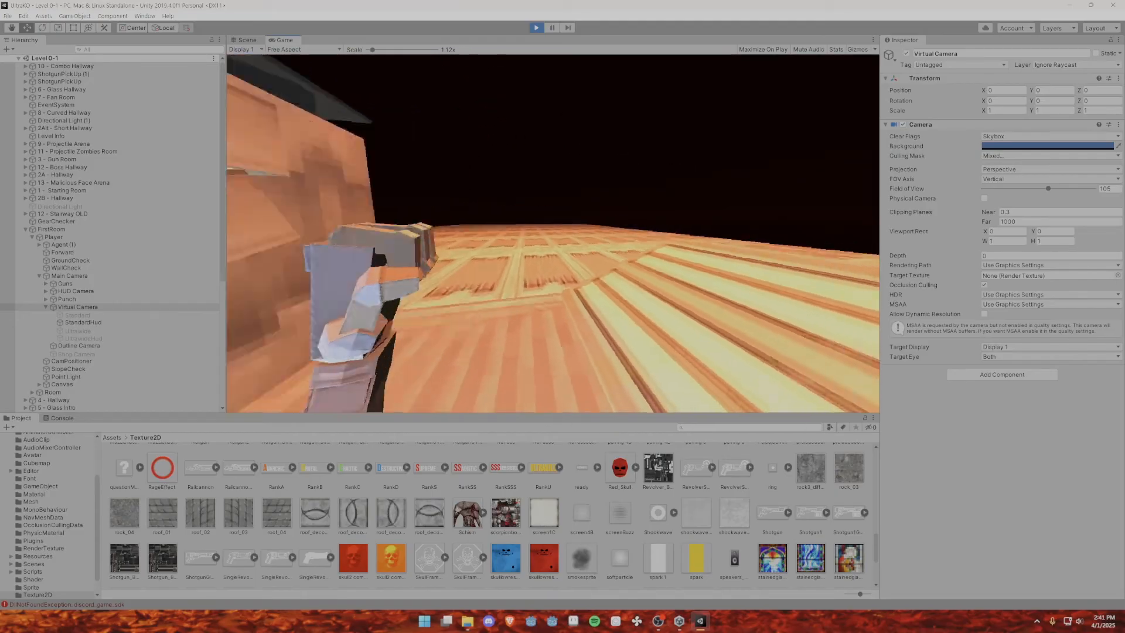